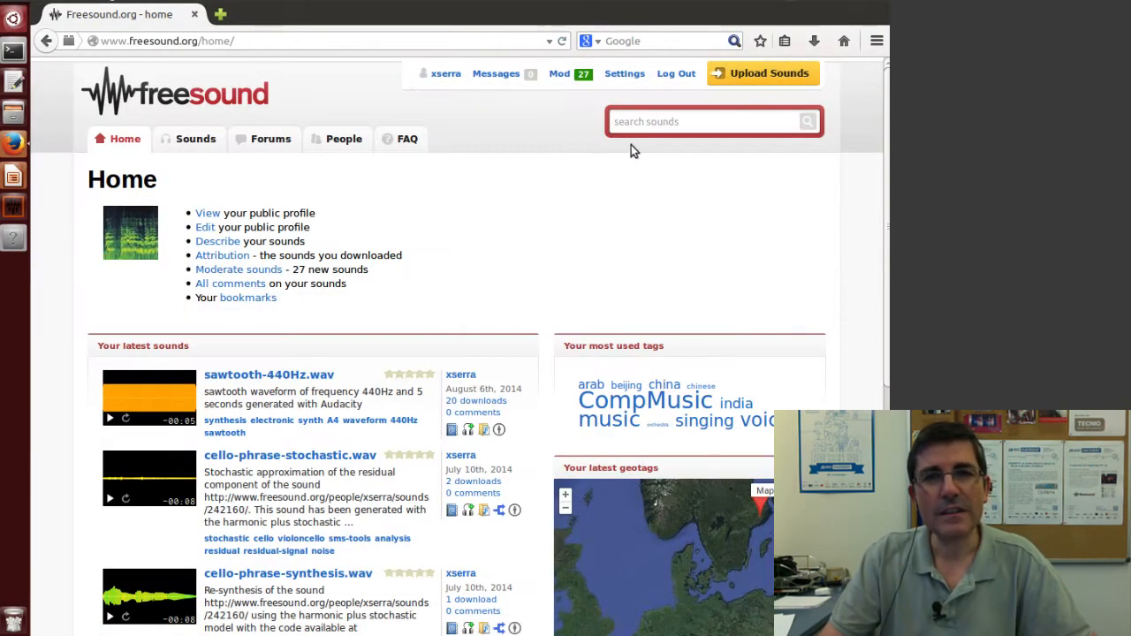
# - Search Freesound for 'mridangam' and open the 'Mridangam Jati' result from the 7197 sounds
pyautogui.click(707, 121)
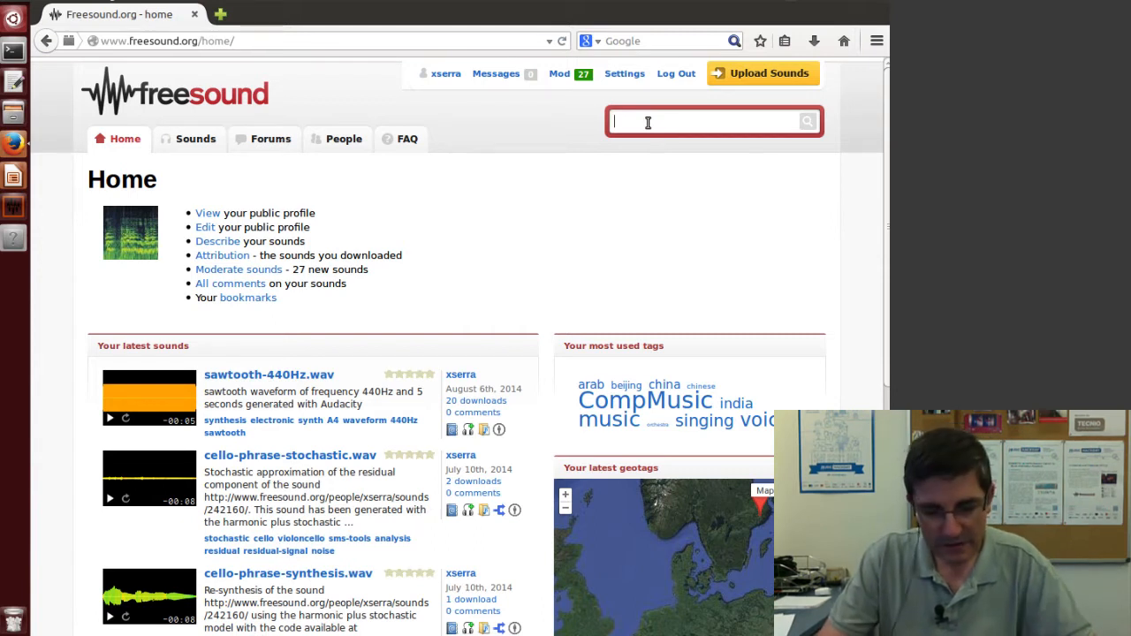
pyautogui.write('mridangam')
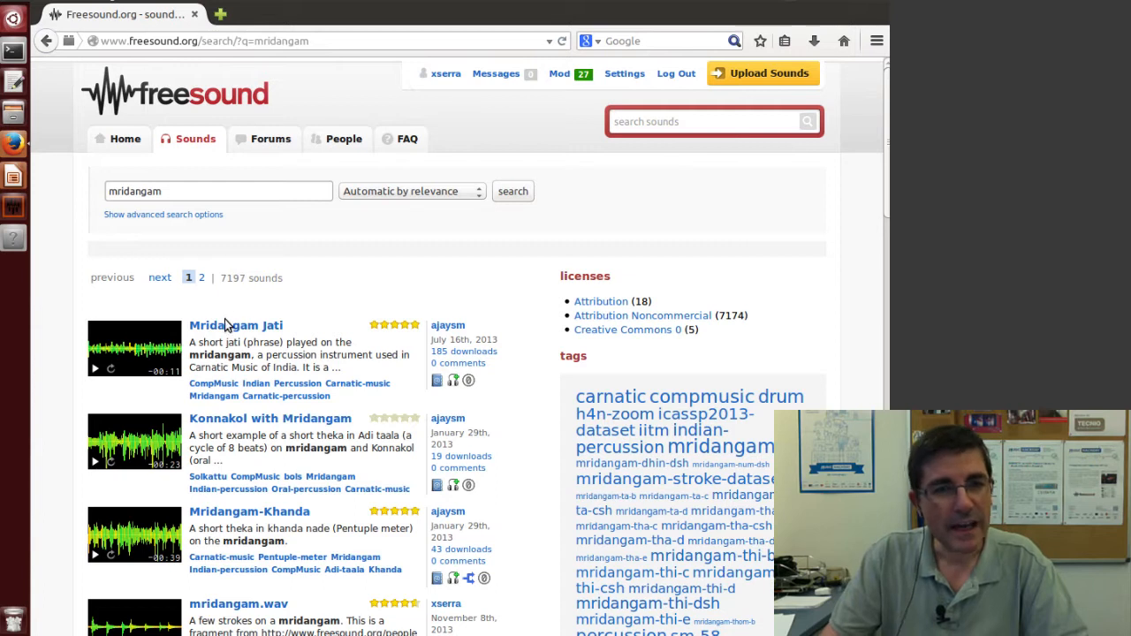
pyautogui.click(236, 325)
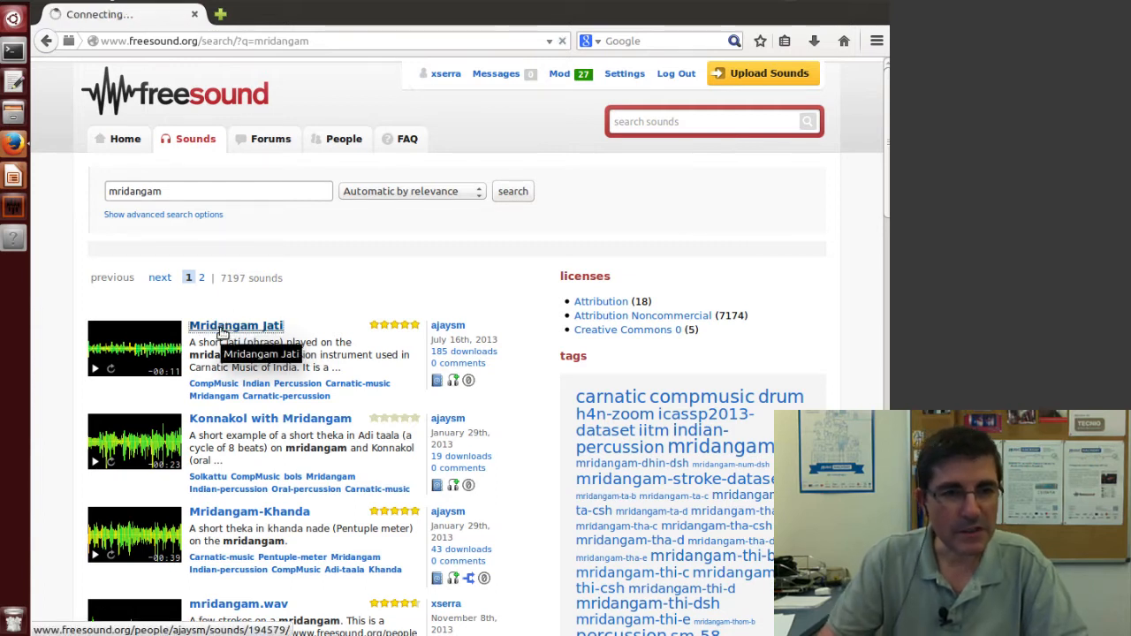
pyautogui.click(235, 325)
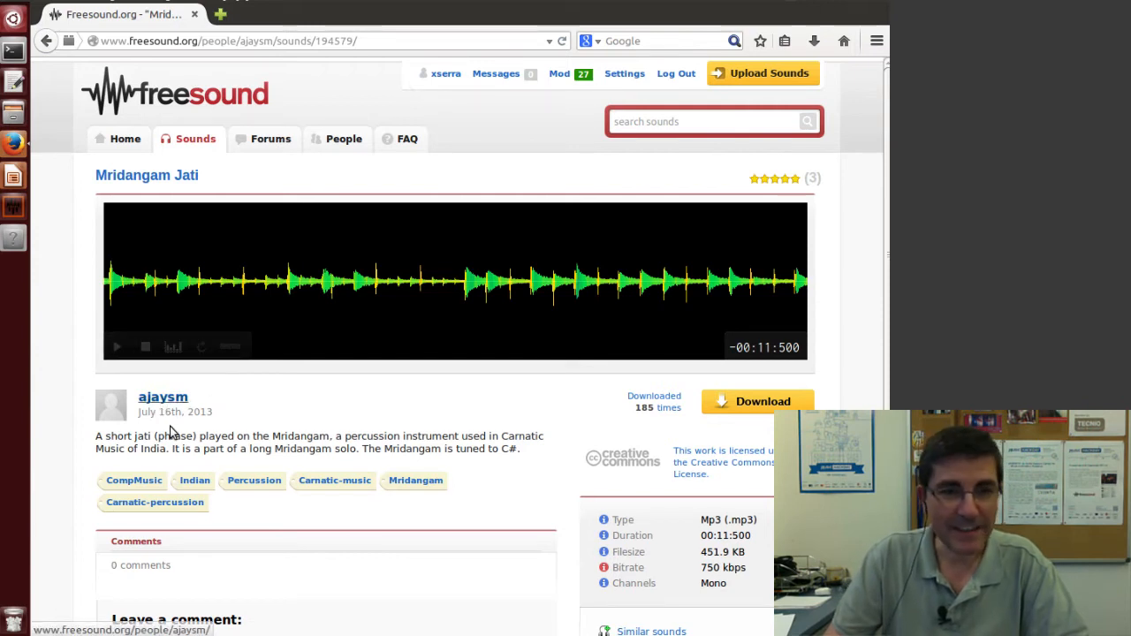
# - Play the Mridangam Jati clip from its waveform player until it ends
pyautogui.click(115, 346)
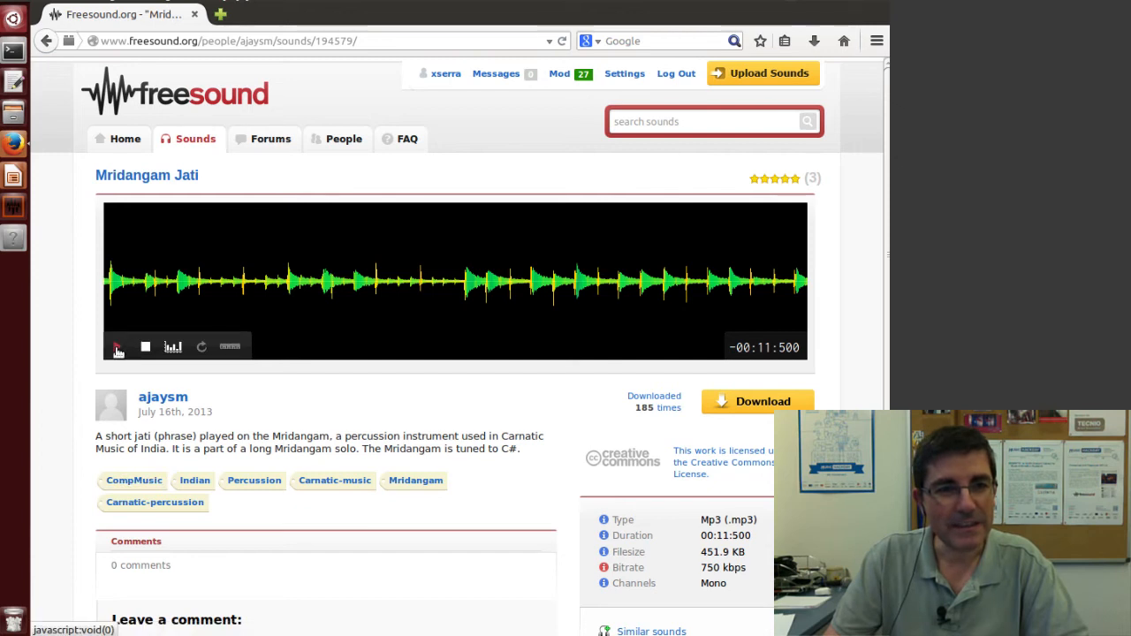
pyautogui.click(117, 345)
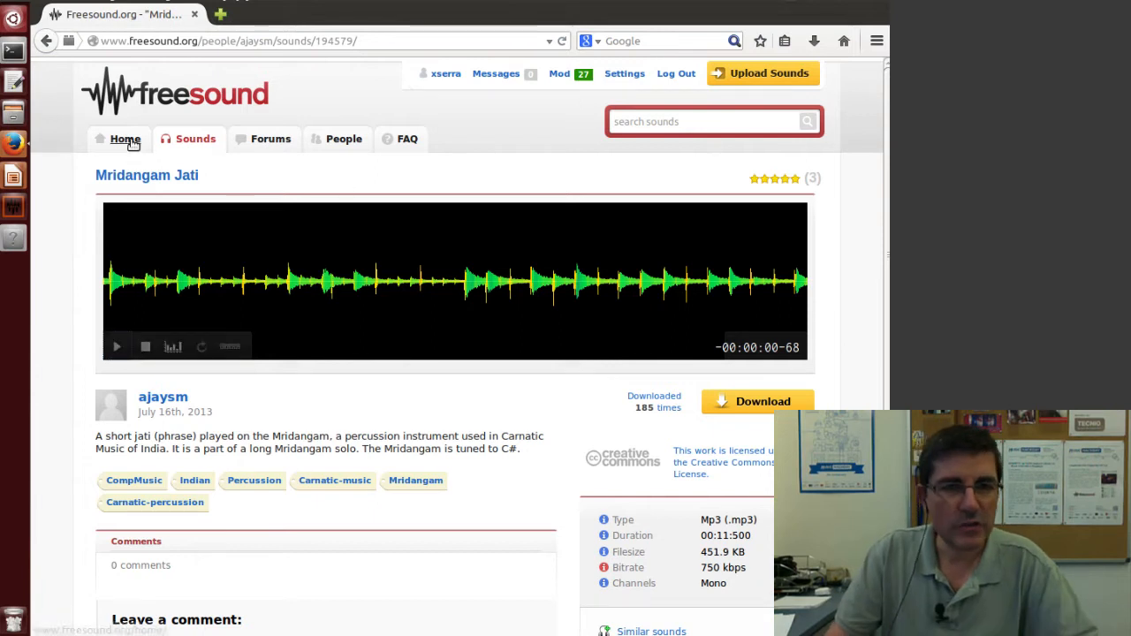
# - Return to the mridangam results, open mridangam.wav and play its strokes
pyautogui.click(46, 41)
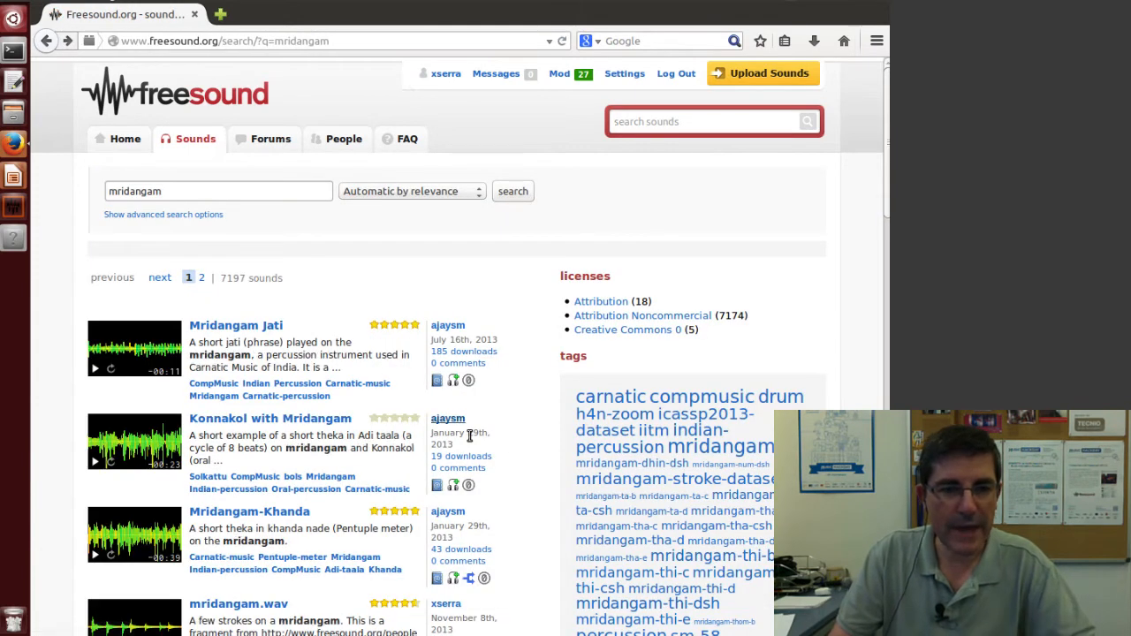
pyautogui.scroll(-3)
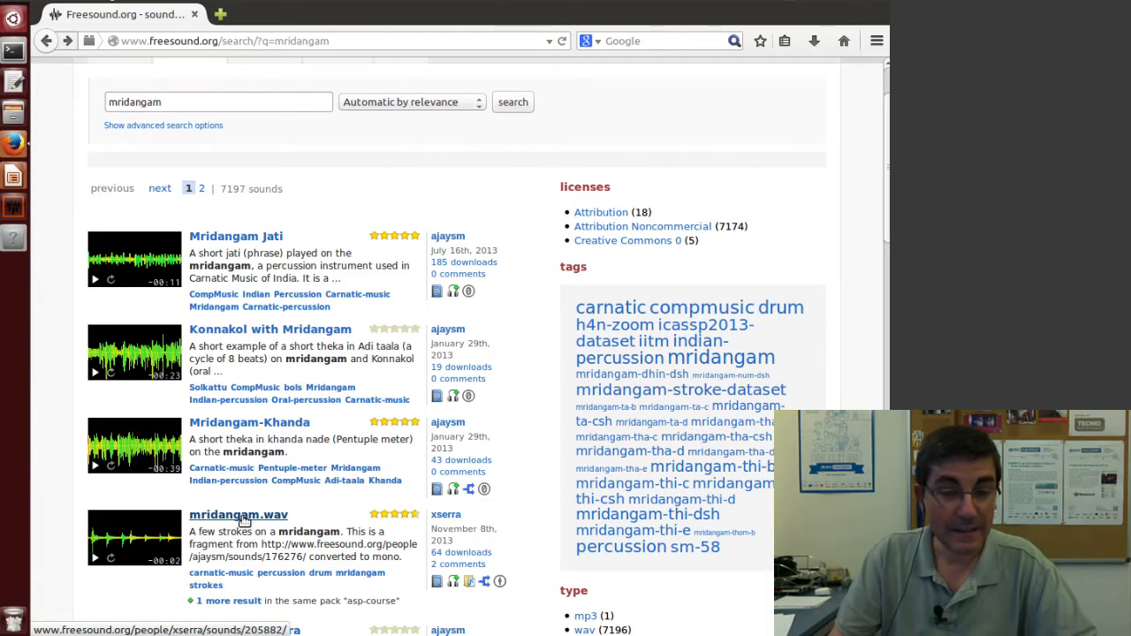
pyautogui.moveTo(239, 514)
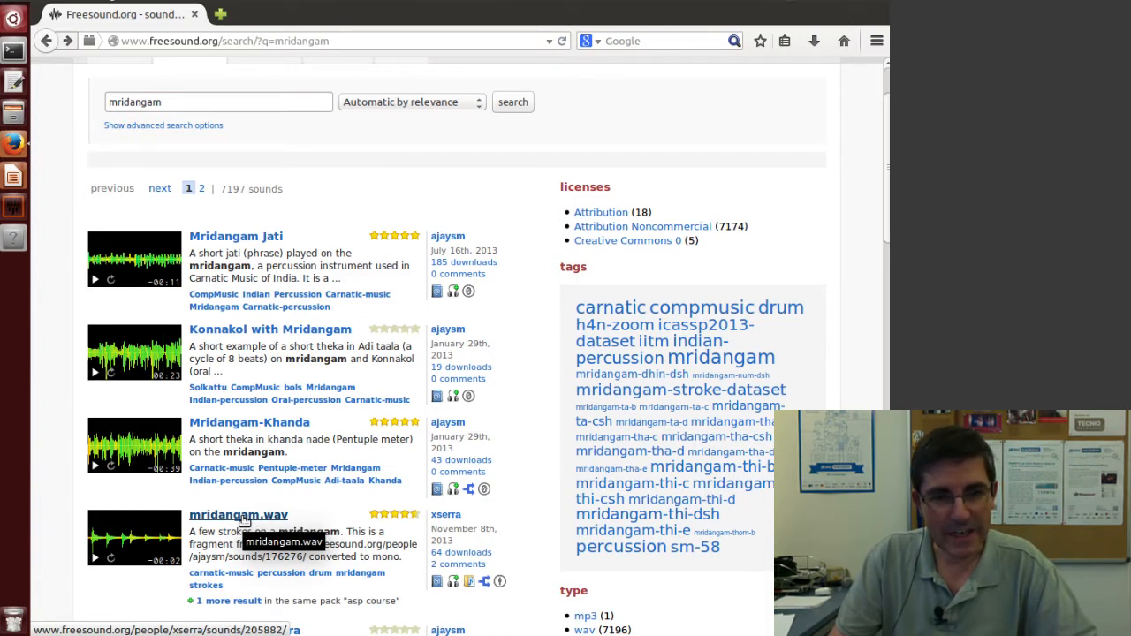
pyautogui.click(239, 514)
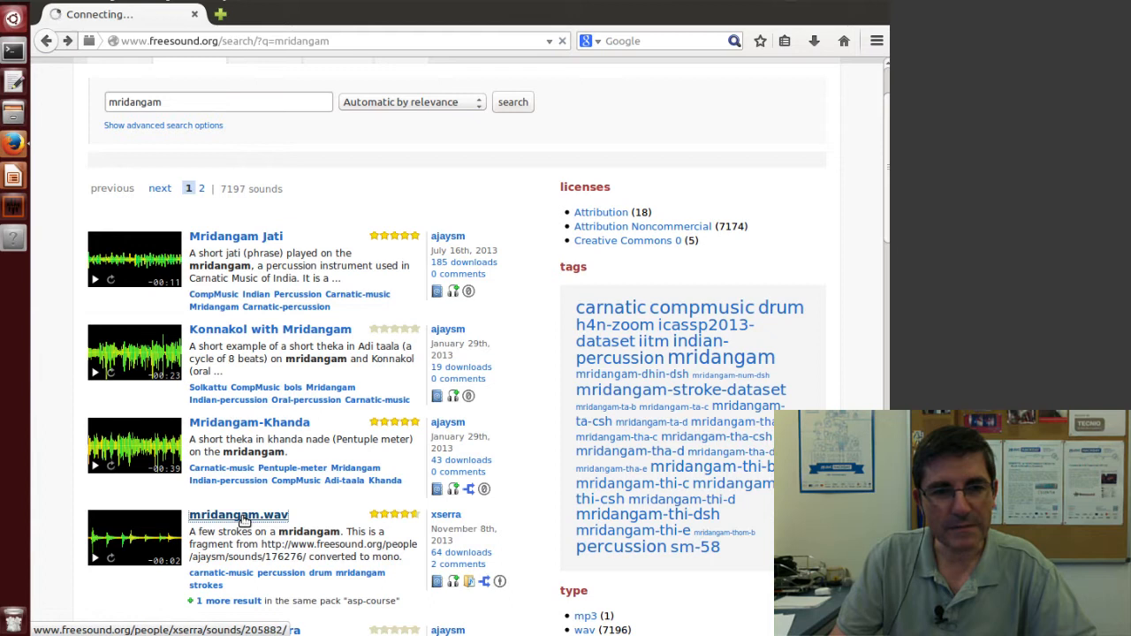
pyautogui.click(239, 514)
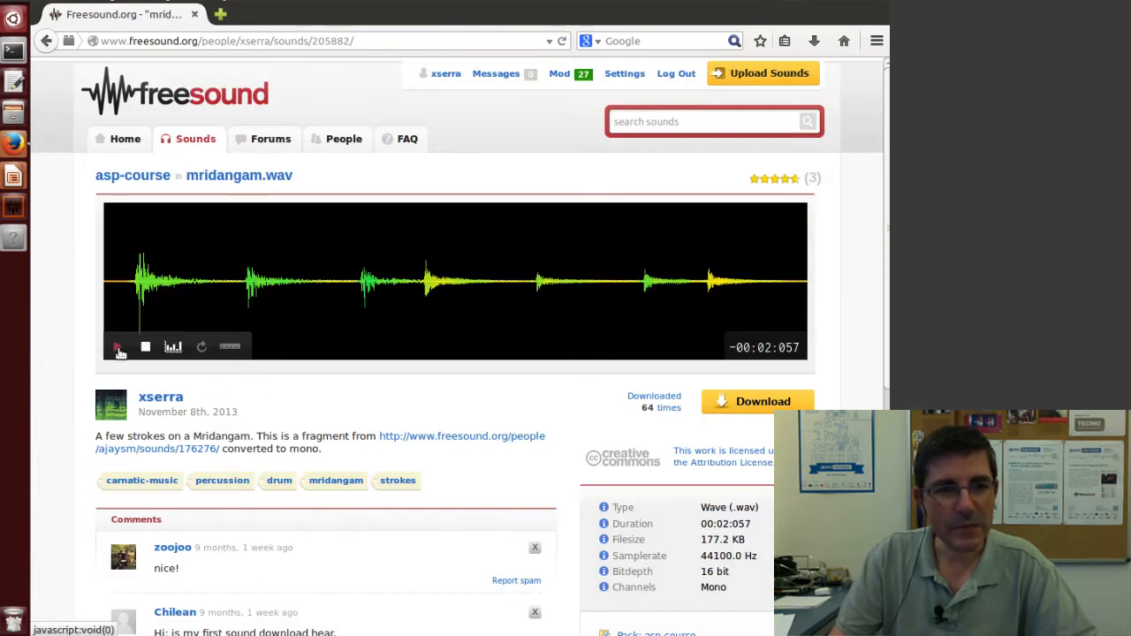
pyautogui.click(118, 346)
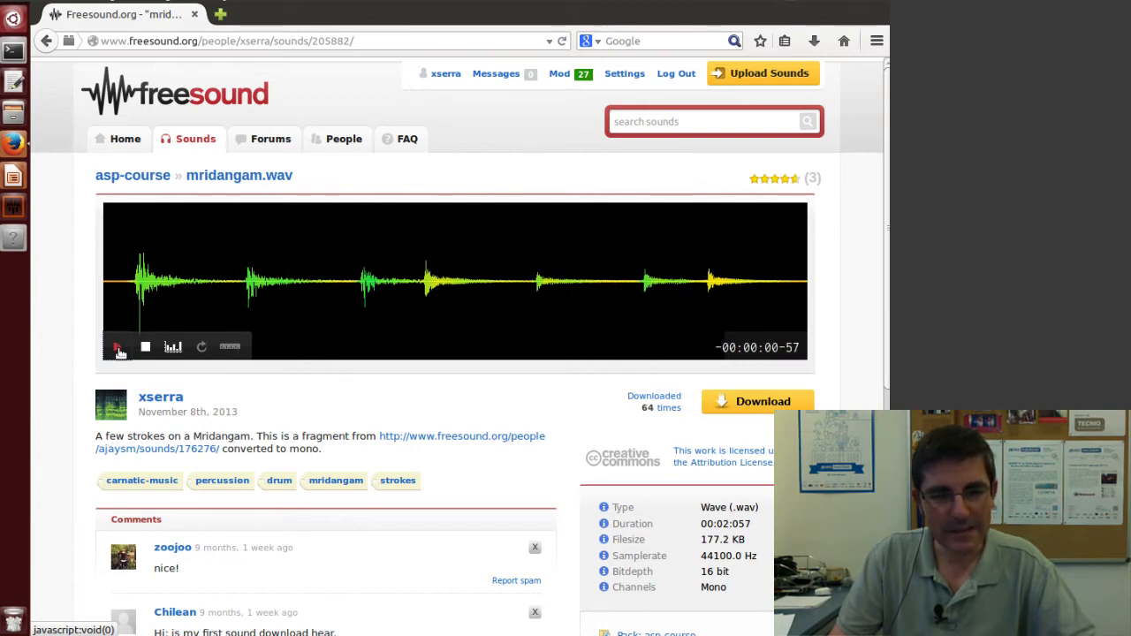
pyautogui.click(116, 346)
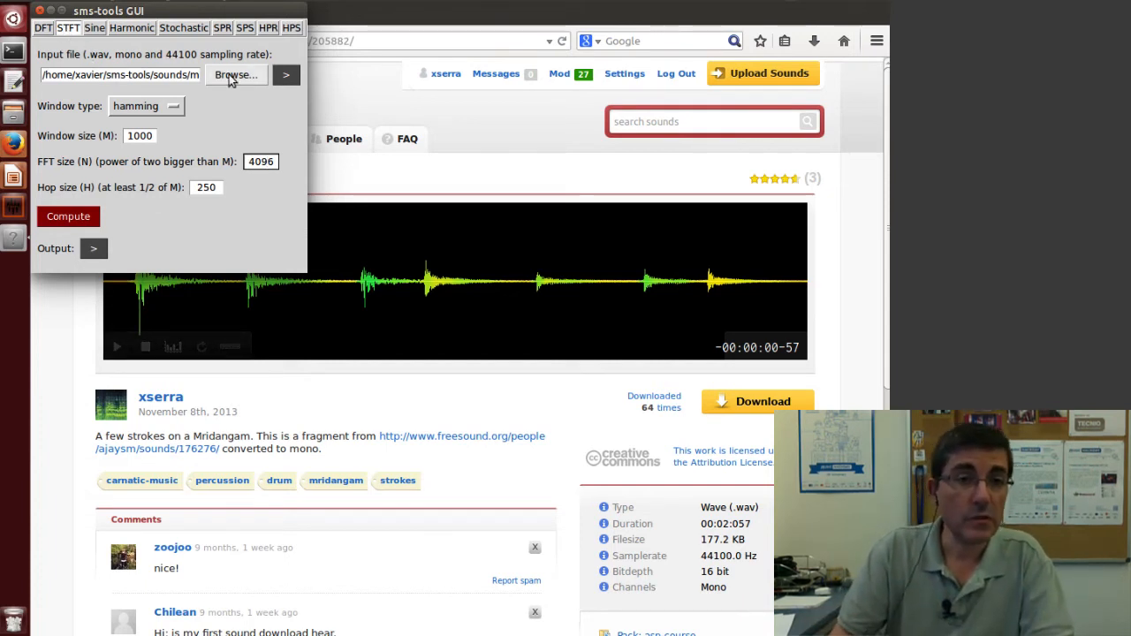
# - Load mridangam.wav in the STFT tab, keeping hamming window, M 1000, N 4096, H 250
pyautogui.click(235, 74)
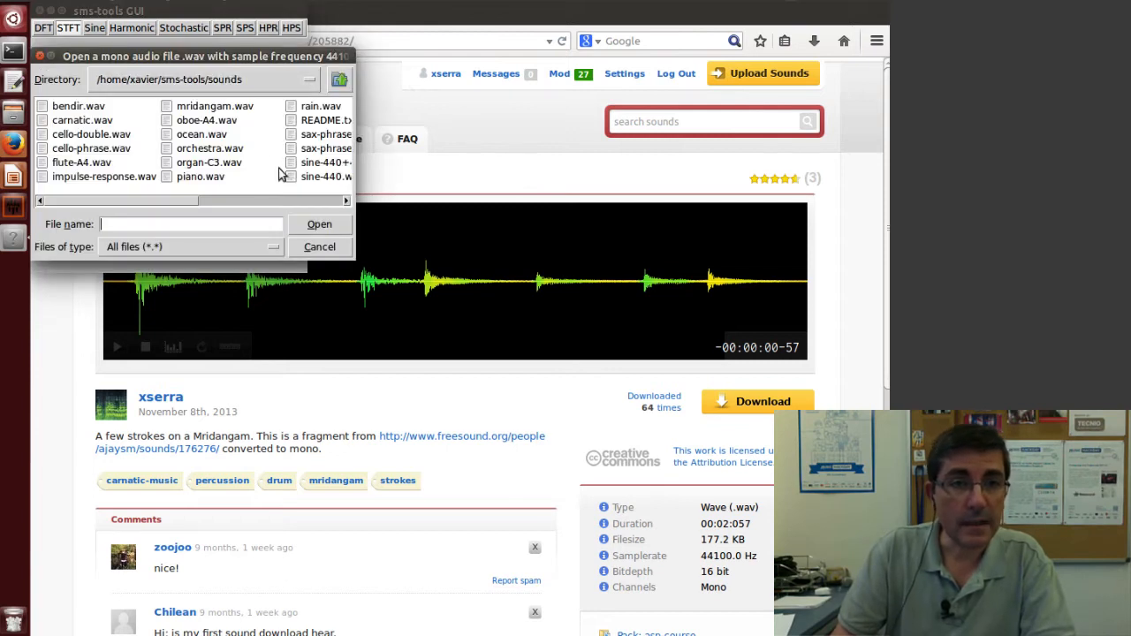
pyautogui.click(215, 105)
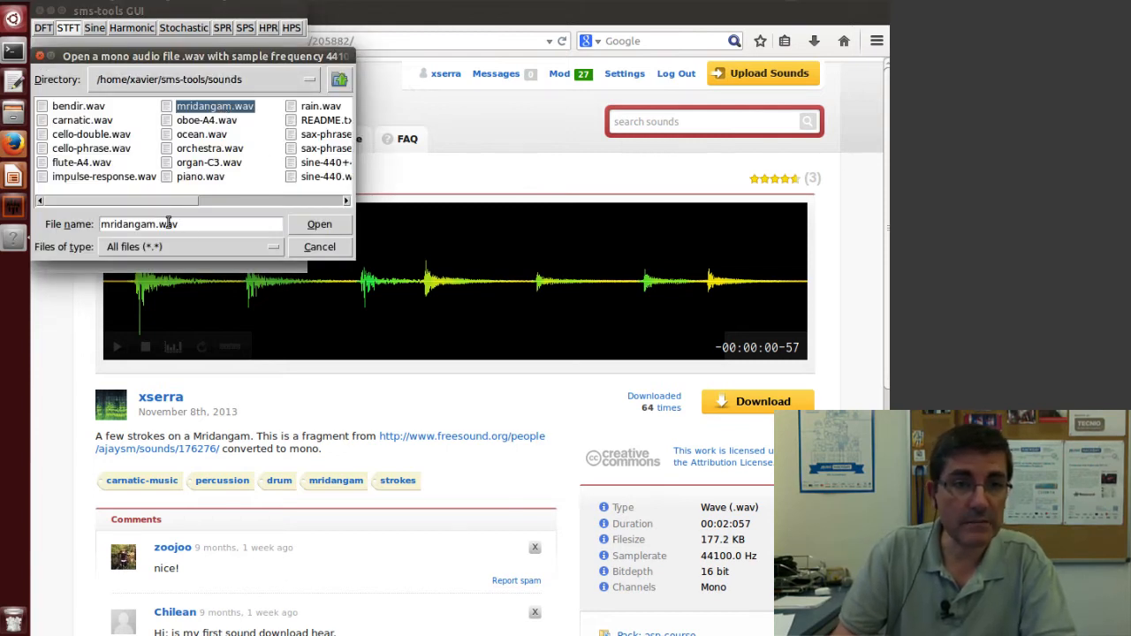
pyautogui.click(319, 224)
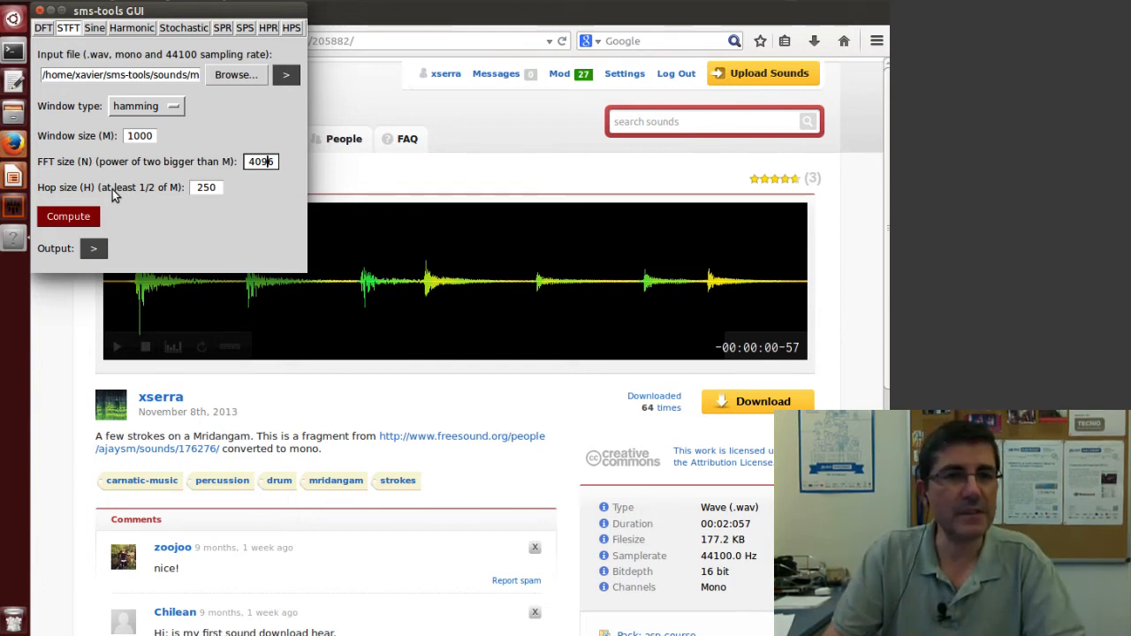
pyautogui.moveTo(136, 106)
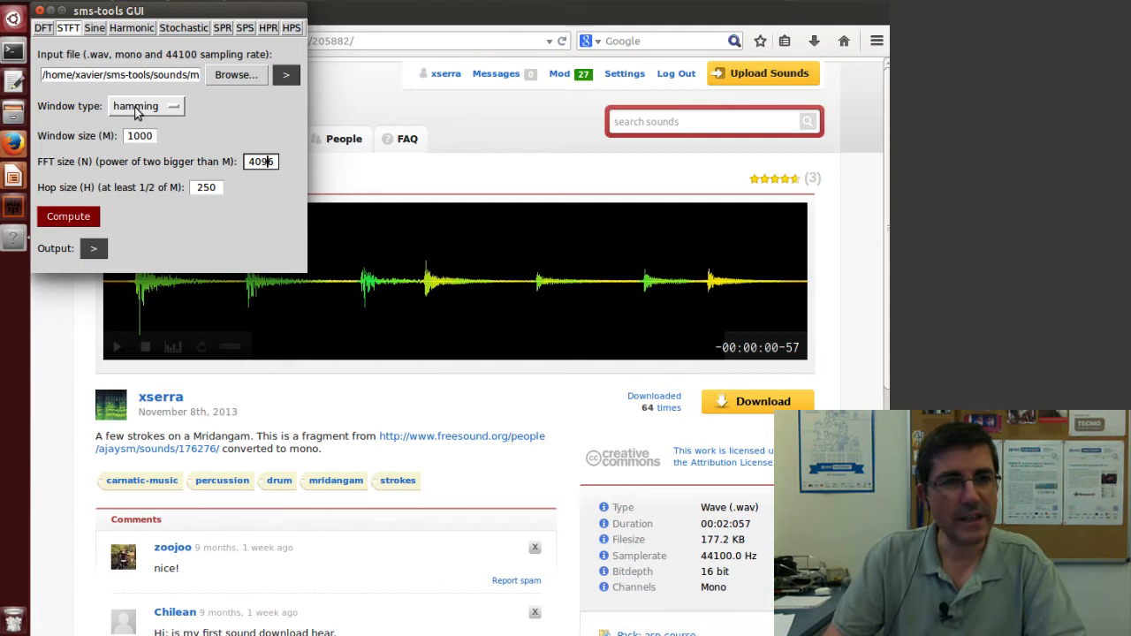
pyautogui.click(146, 106)
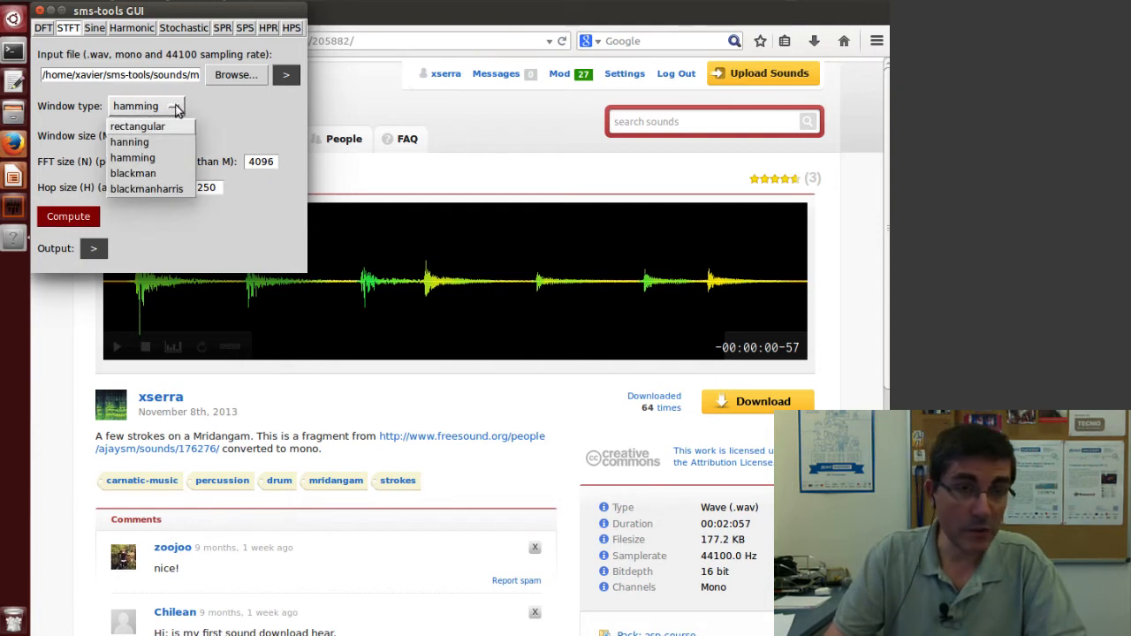
pyautogui.click(133, 157)
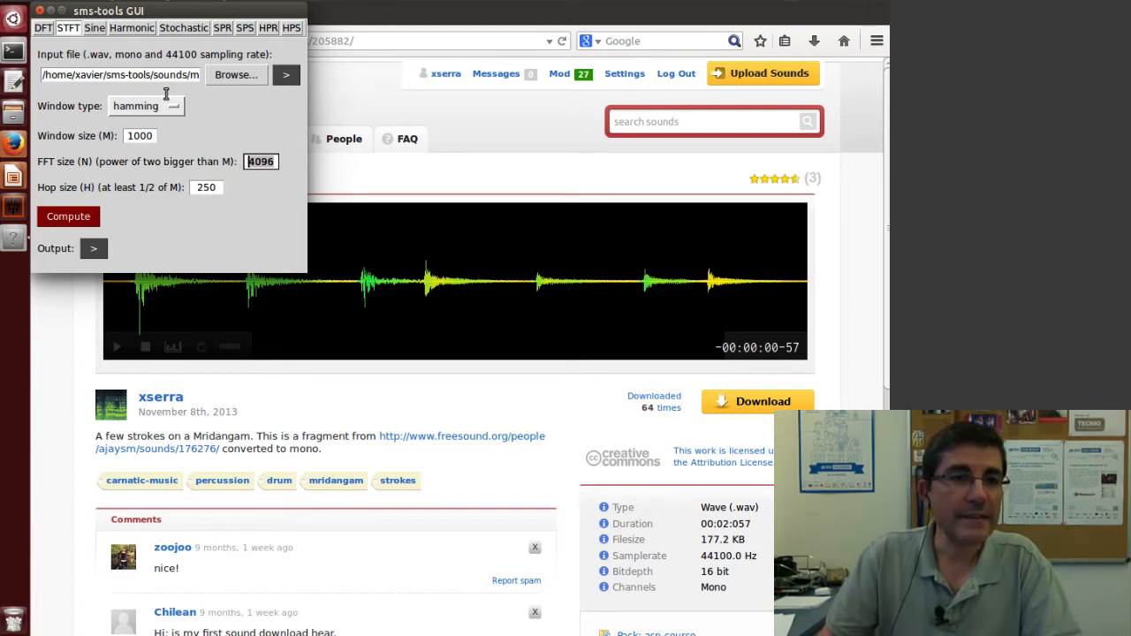
pyautogui.moveTo(236, 206)
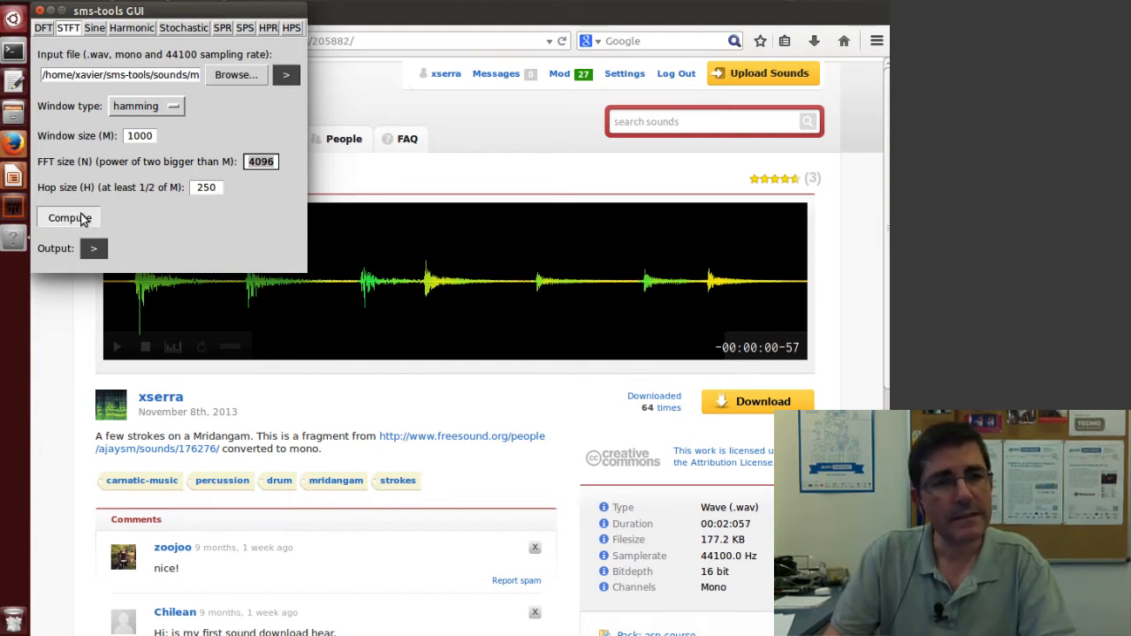
# - Compute the mridangam.wav STFT, plotting input, magnitude and phase spectrograms, and output sound
pyautogui.click(68, 218)
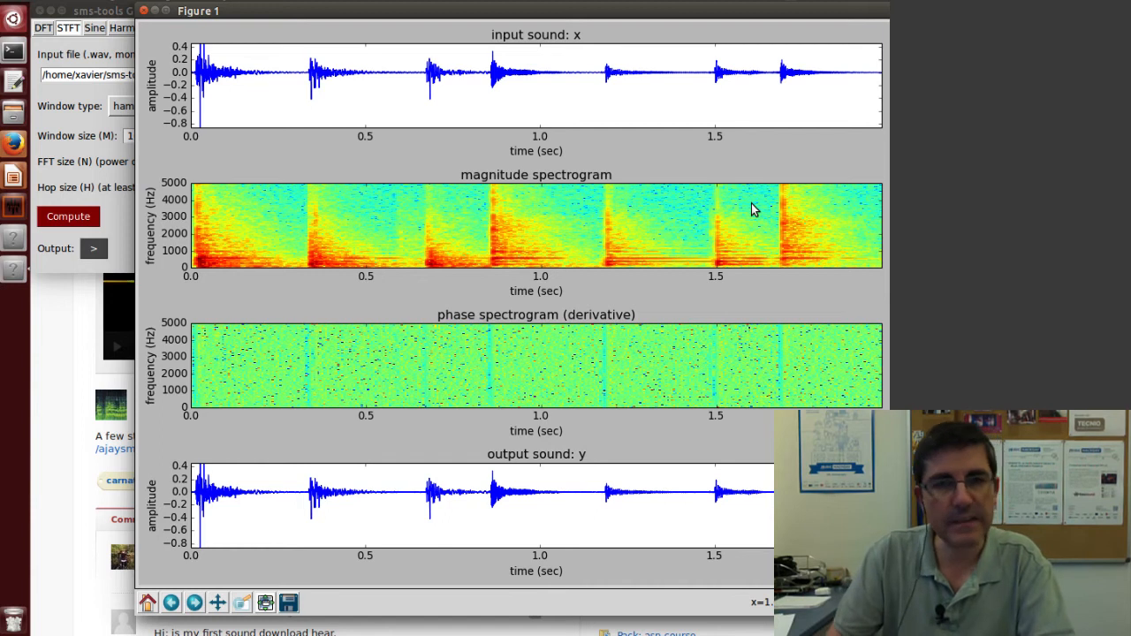
pyautogui.moveTo(298, 565)
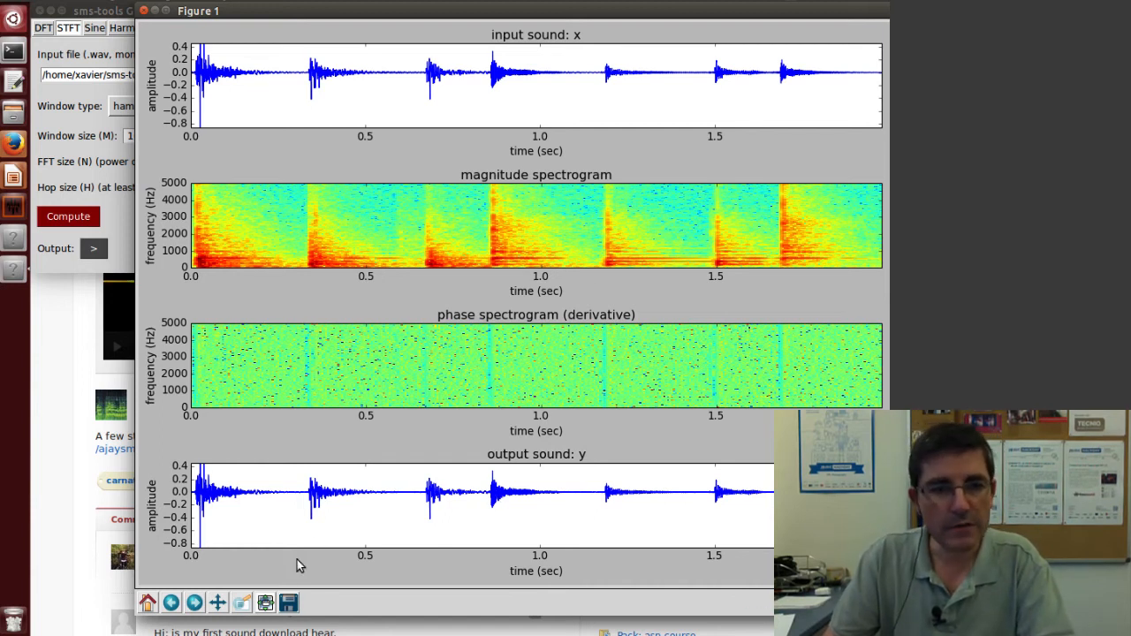
pyautogui.moveTo(265, 603)
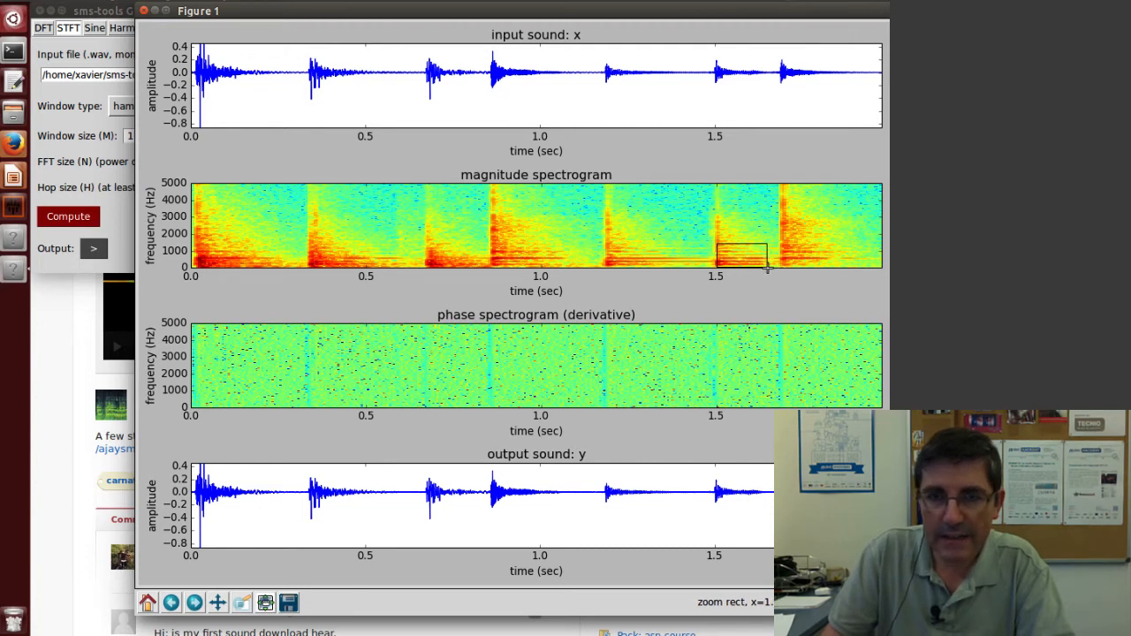
pyautogui.moveTo(716, 238); pyautogui.dragTo(768, 265)
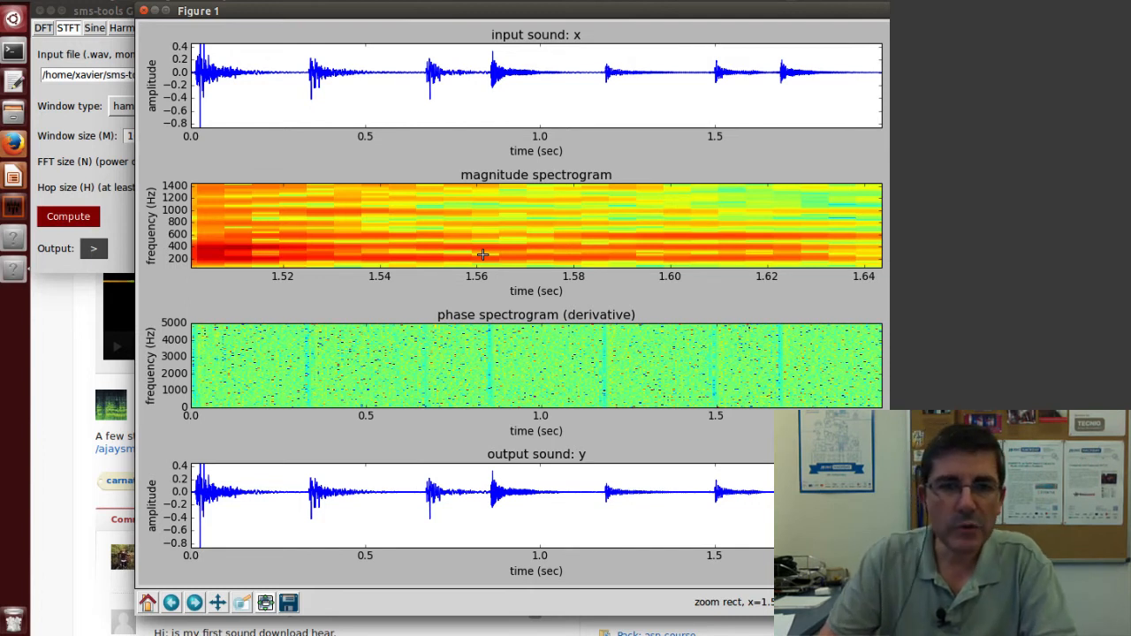
pyautogui.moveTo(427, 264)
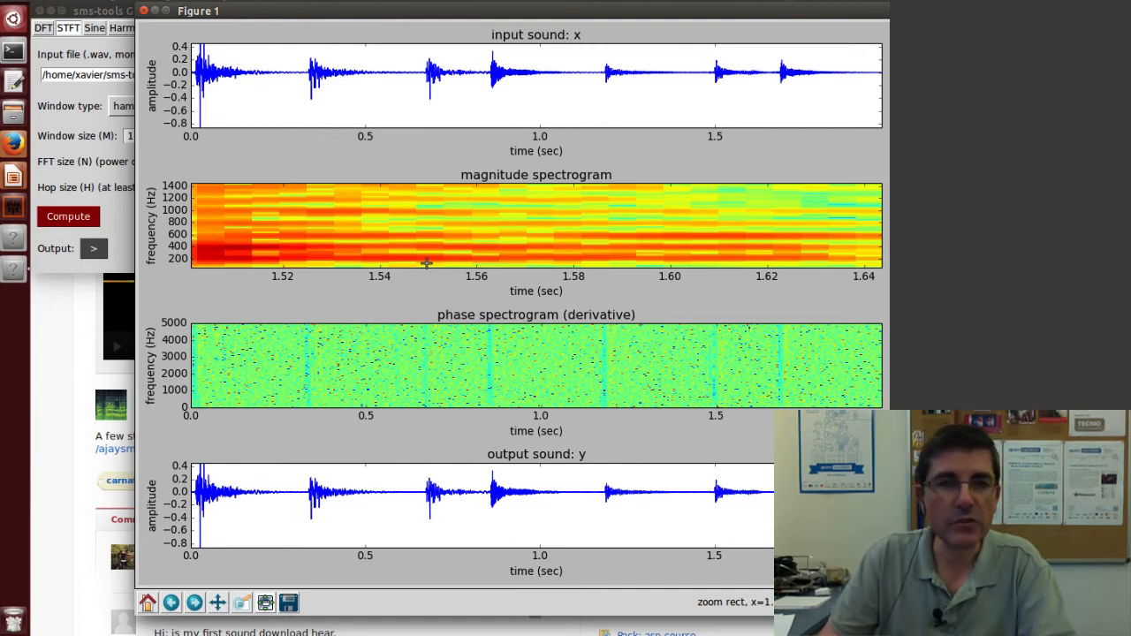
pyautogui.moveTo(422, 255)
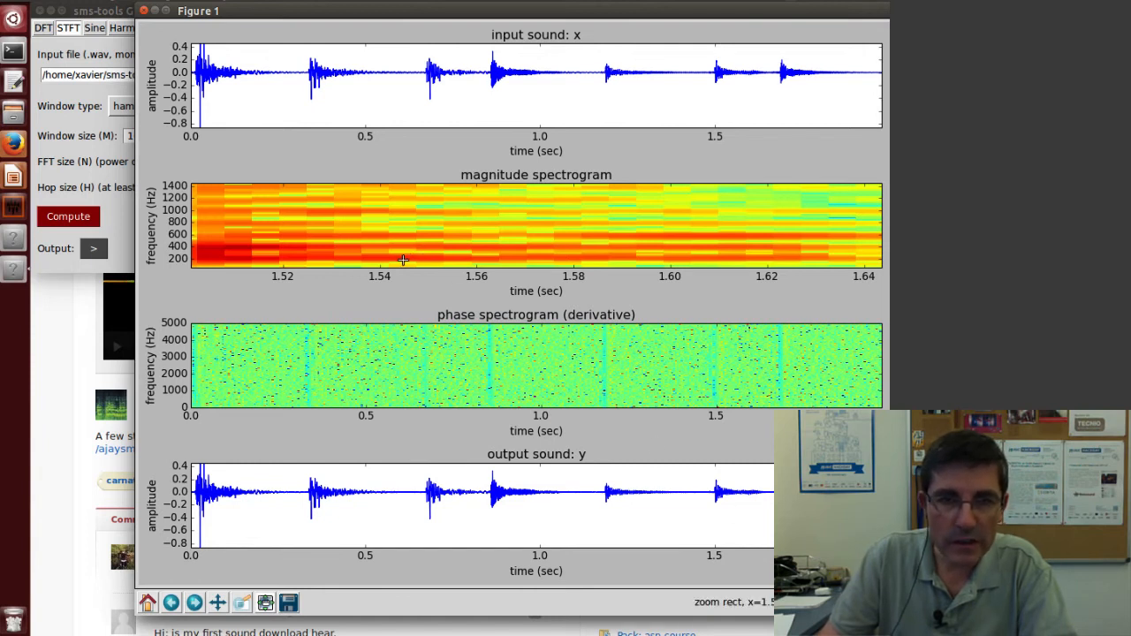
pyautogui.moveTo(385, 259)
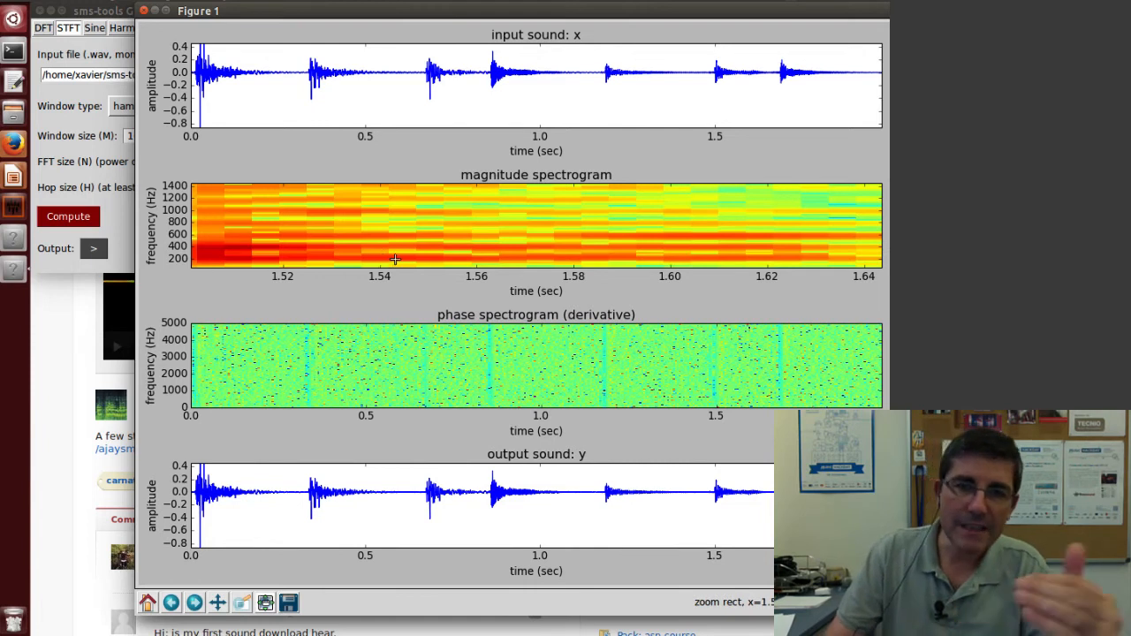
pyautogui.moveTo(148, 602)
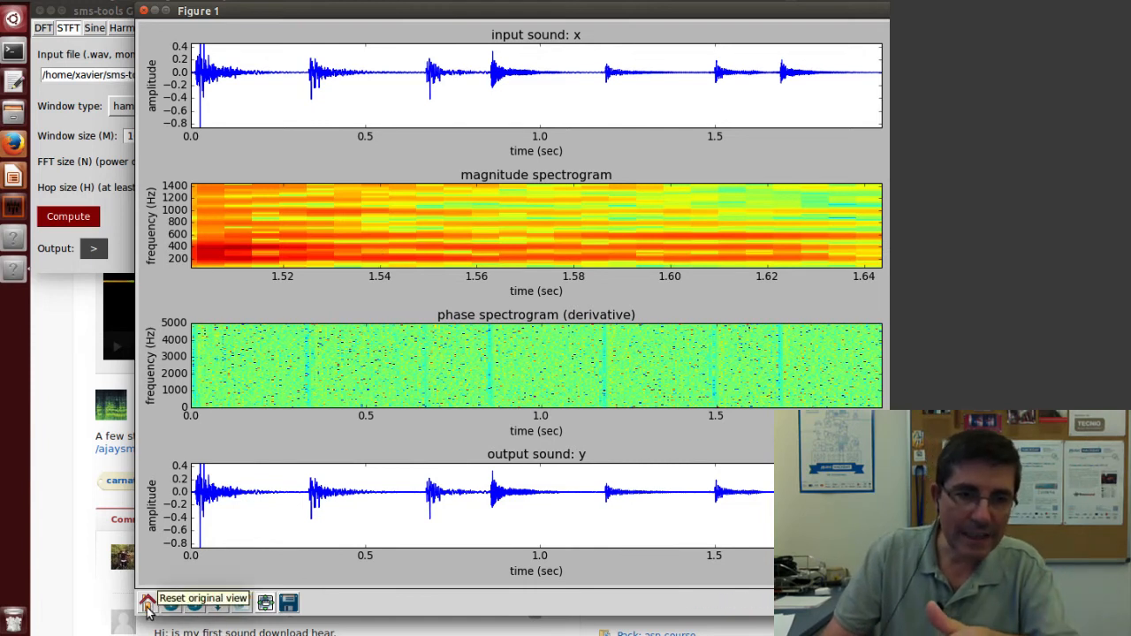
pyautogui.click(147, 603)
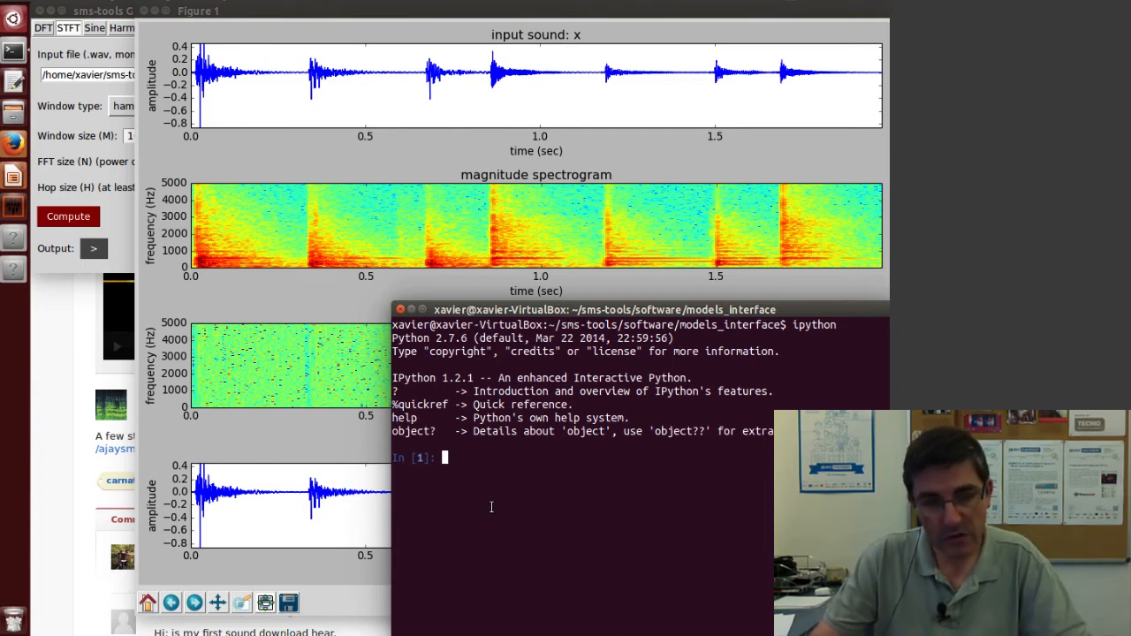
# - Evaluate 4 * 44100 / 200.0 in IPython, giving a window length of 882.0
pyautogui.write('4 *')
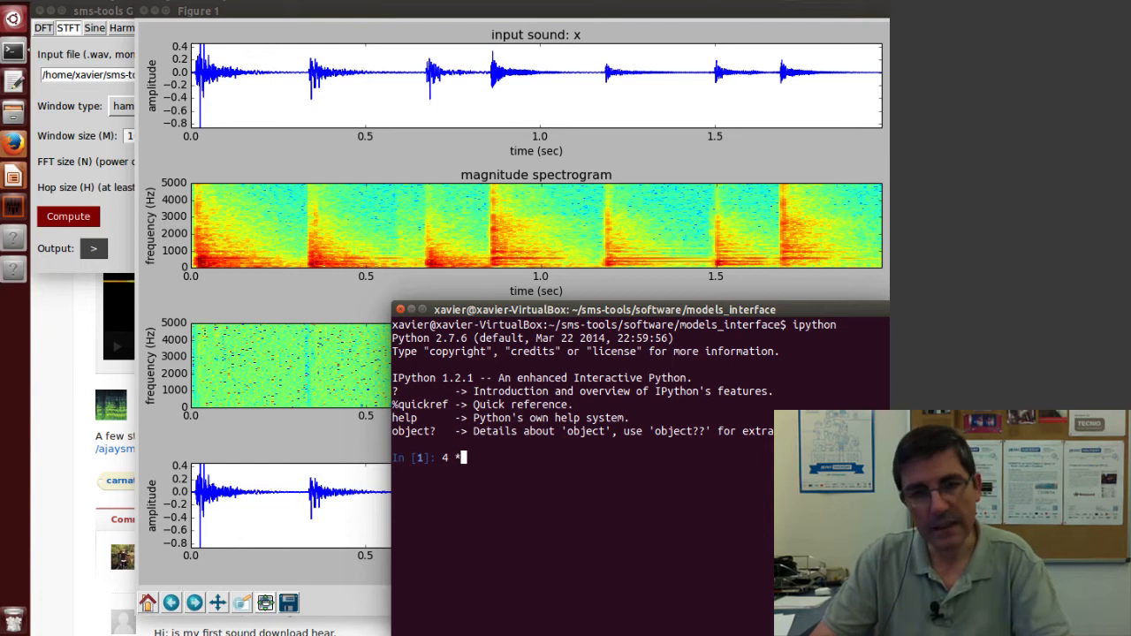
pyautogui.write('44')
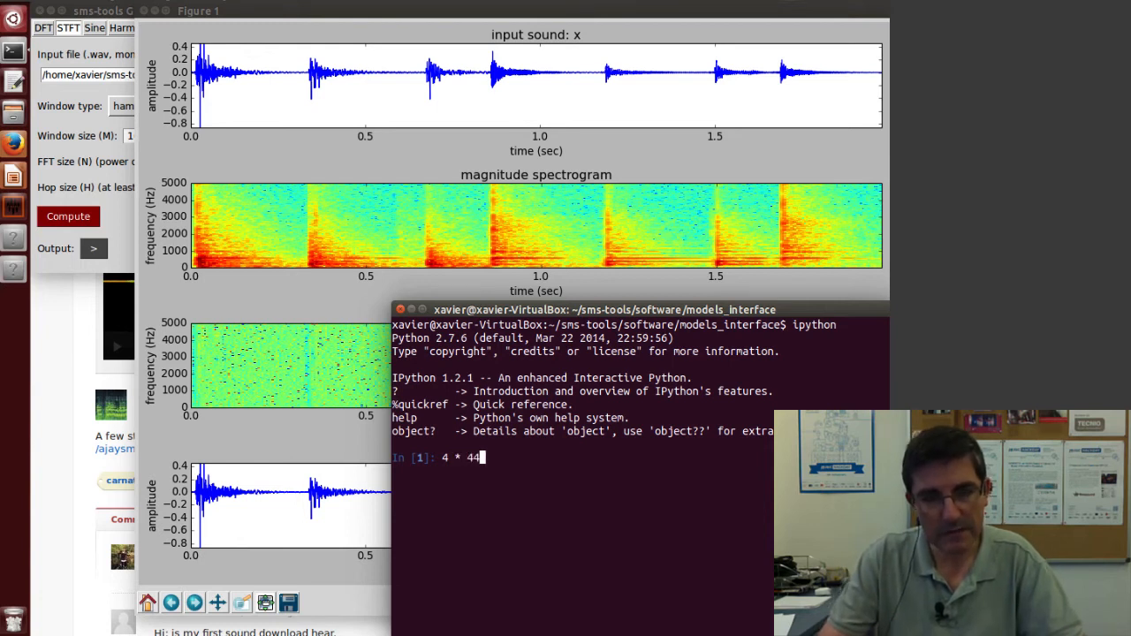
pyautogui.write('00')
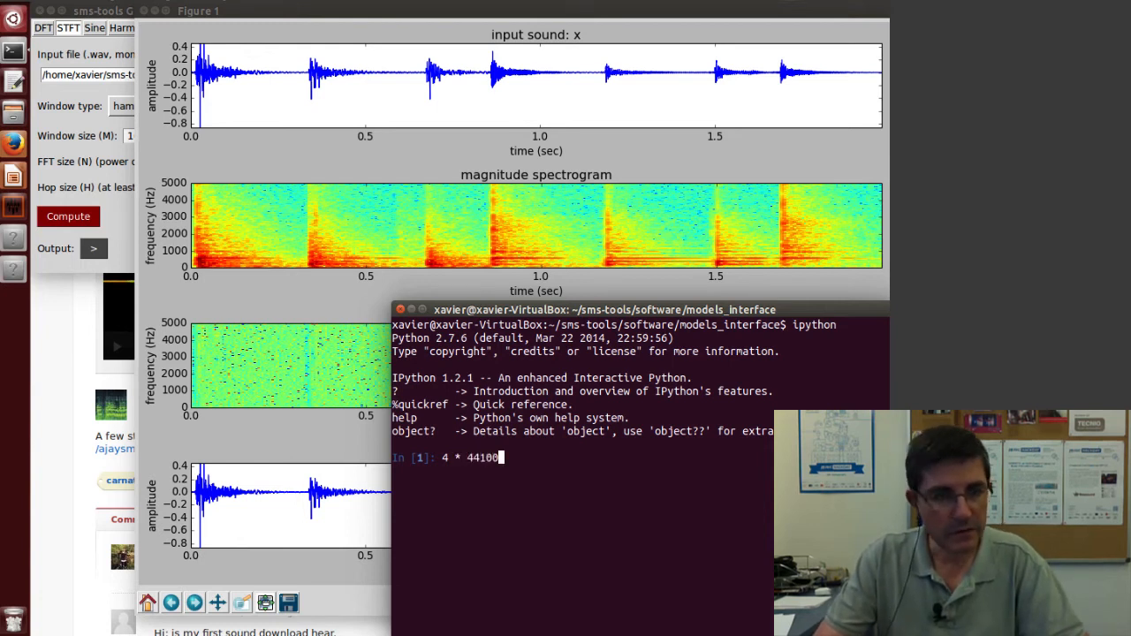
pyautogui.write('/')
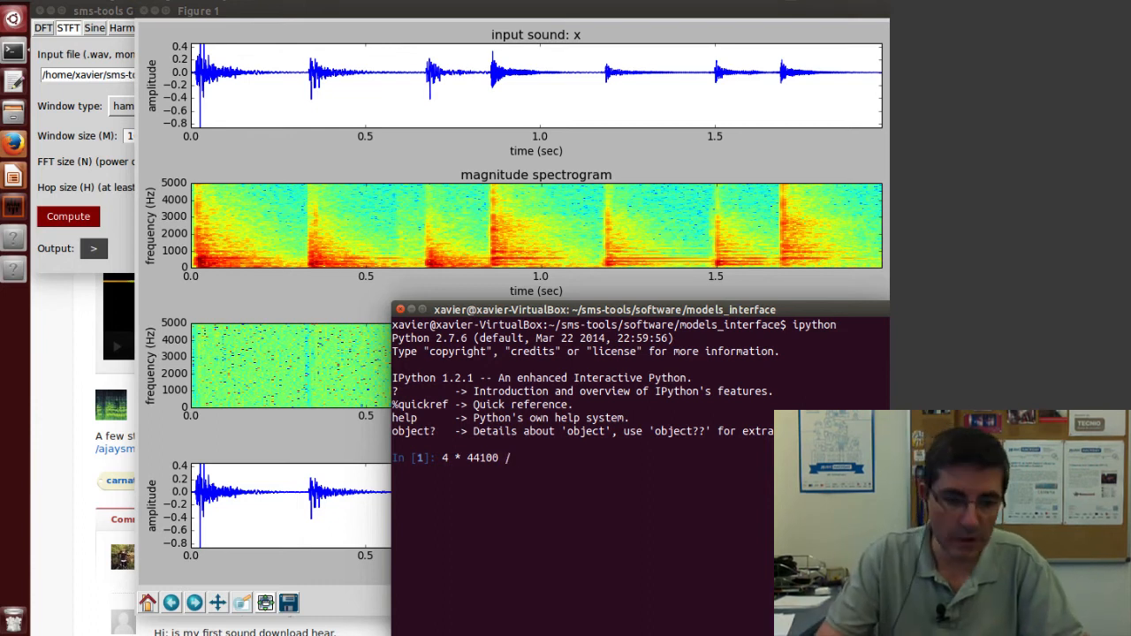
pyautogui.write('200.')
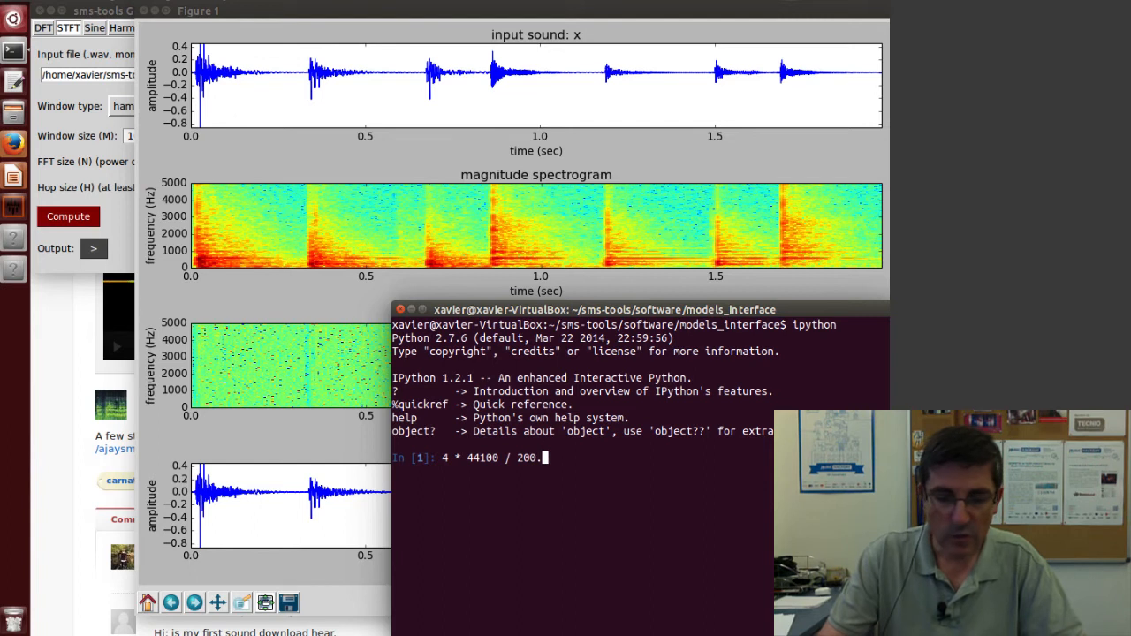
pyautogui.write('0')
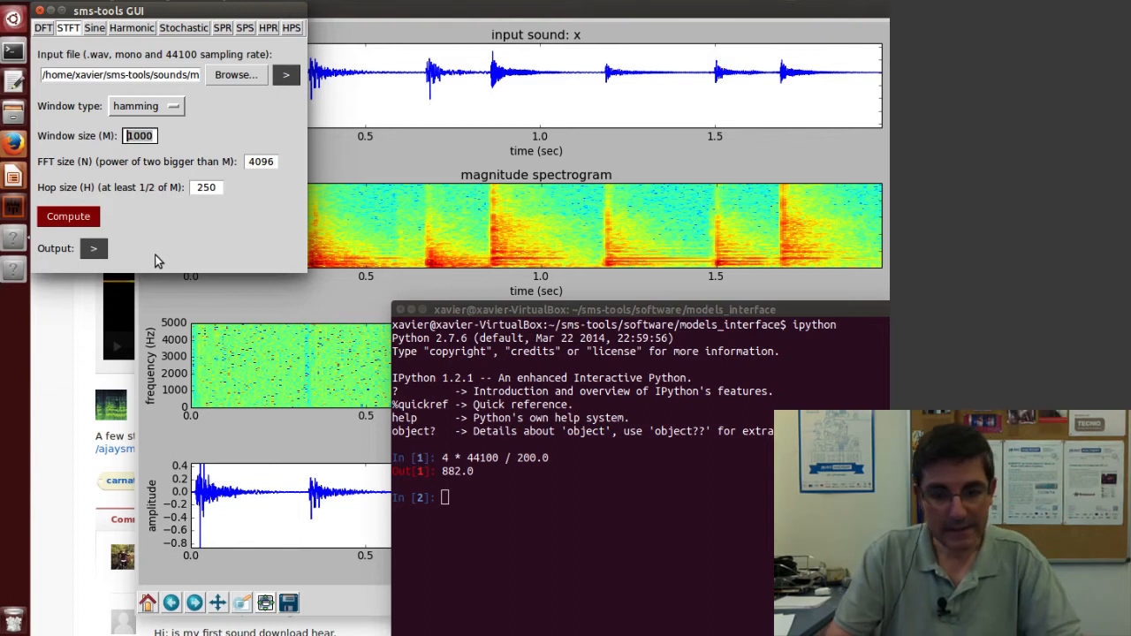
# - Recompute the STFT with window 883 and hop 220, then open the sine model's file chooser
pyautogui.write('8')
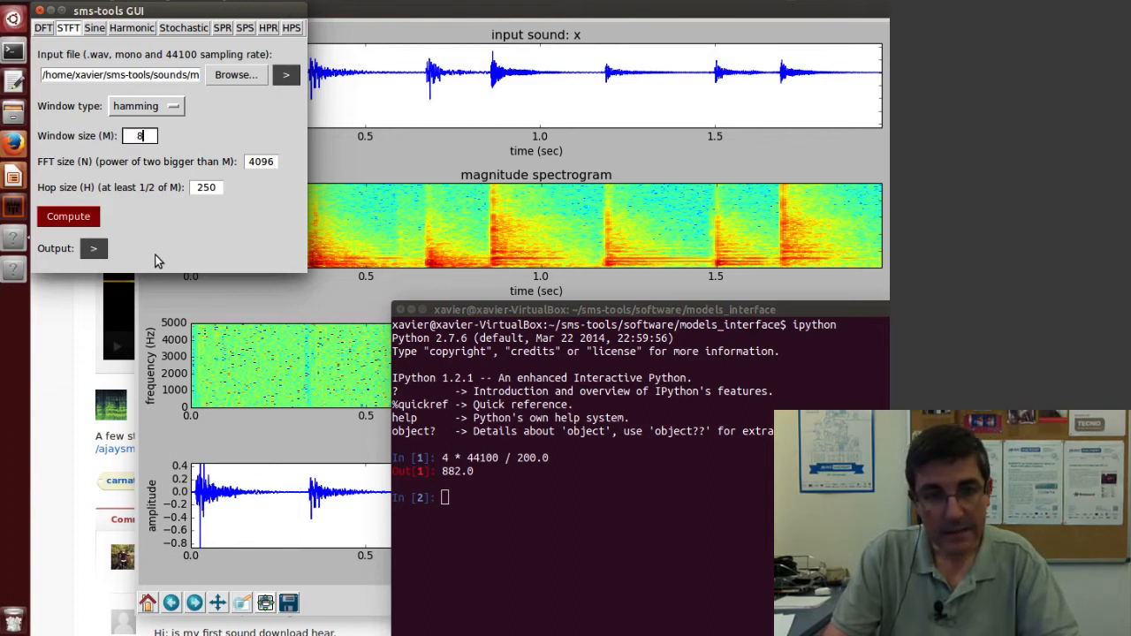
pyautogui.write('81')
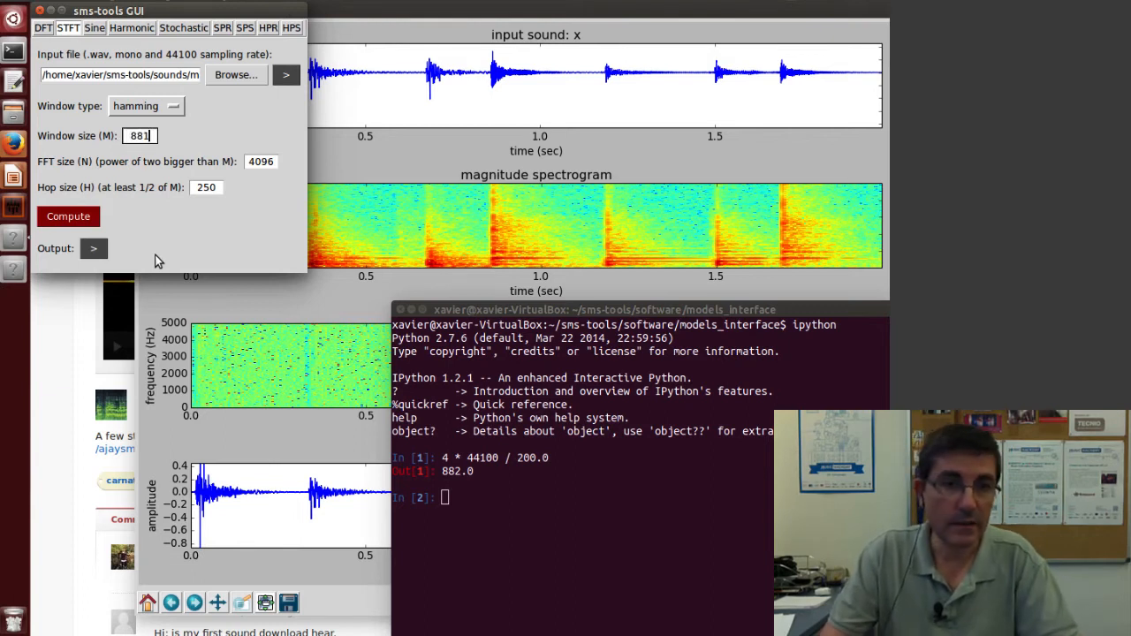
pyautogui.write('883')
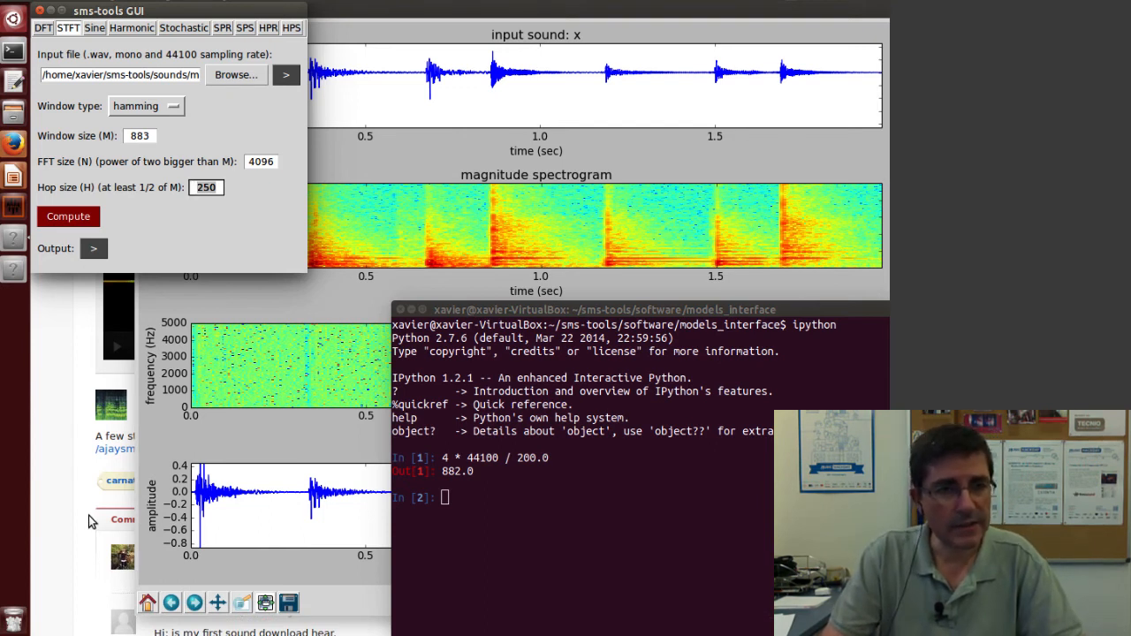
pyautogui.write('220')
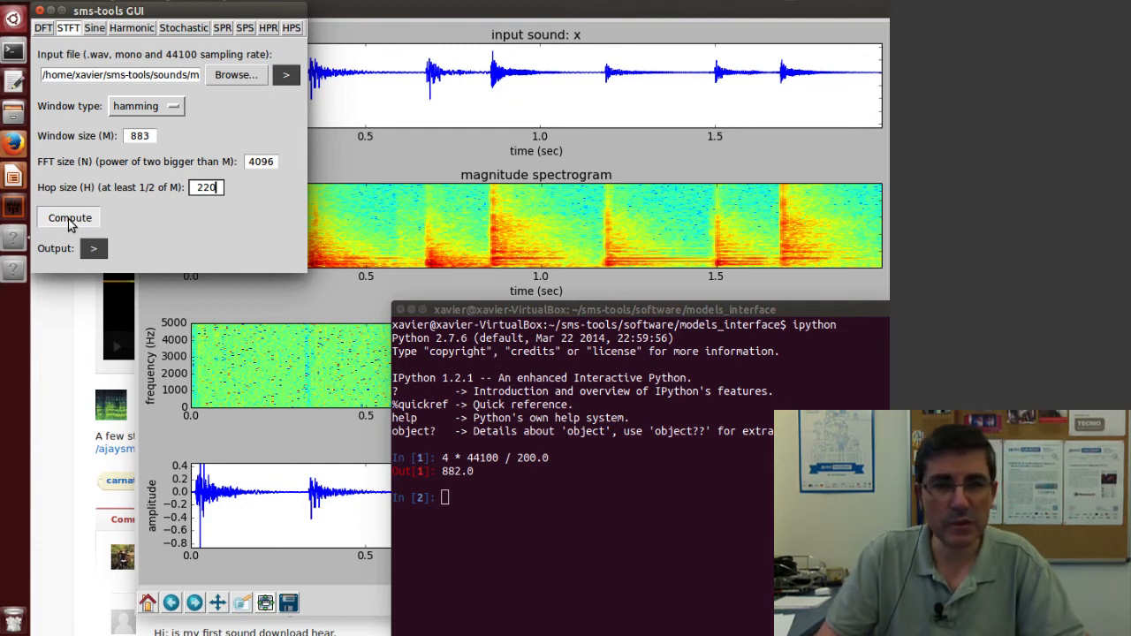
pyautogui.click(68, 218)
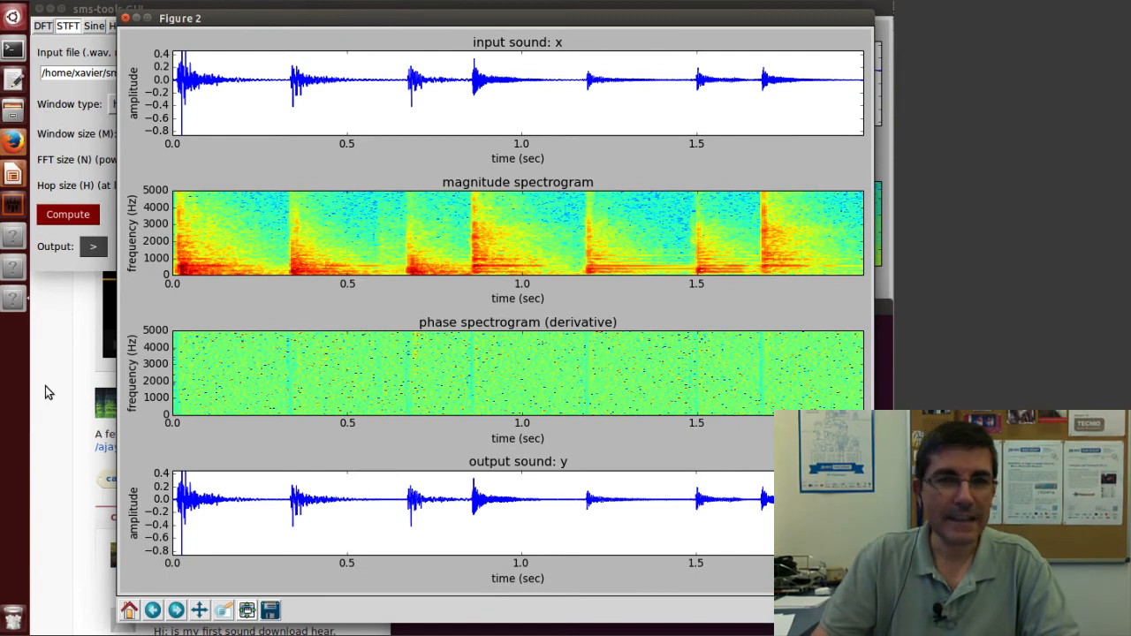
pyautogui.moveTo(106, 144)
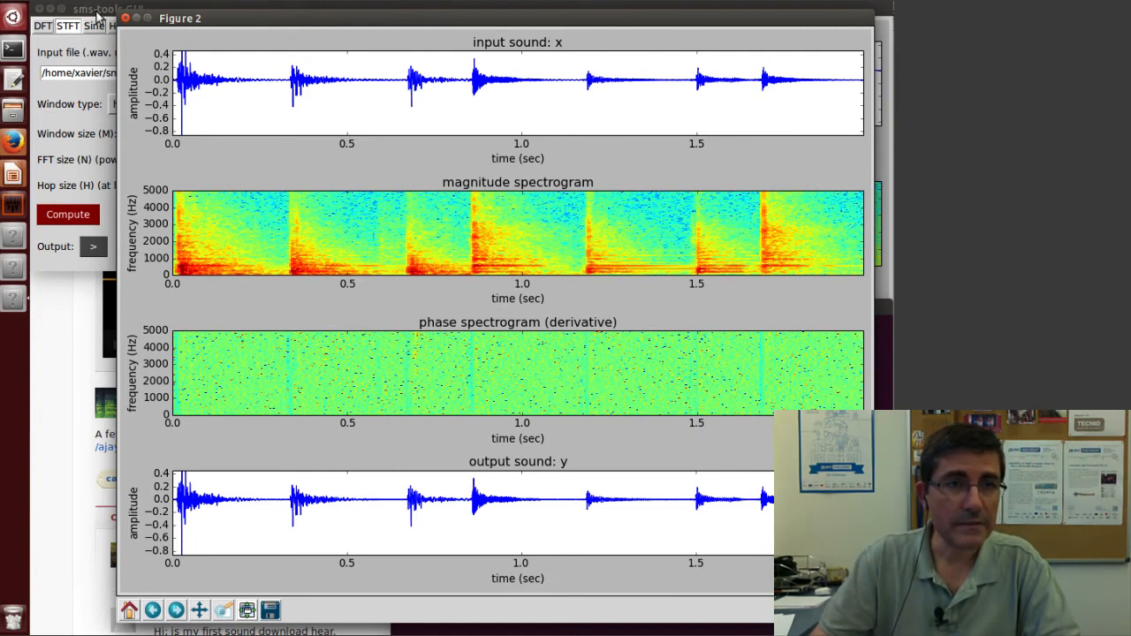
pyautogui.click(93, 25)
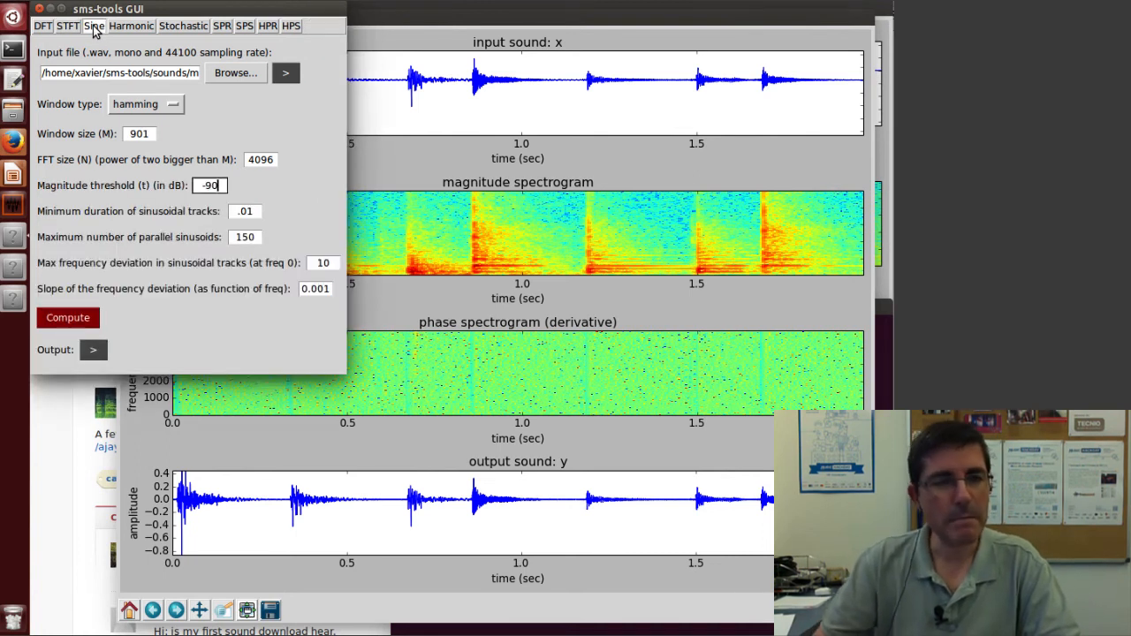
pyautogui.moveTo(247, 109)
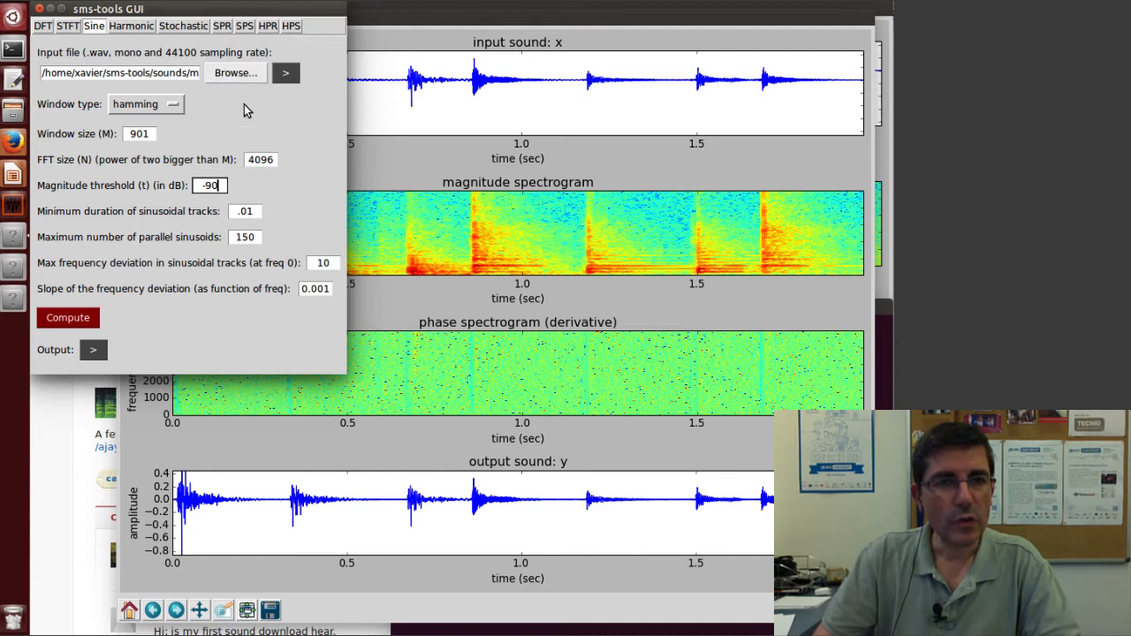
pyautogui.click(235, 73)
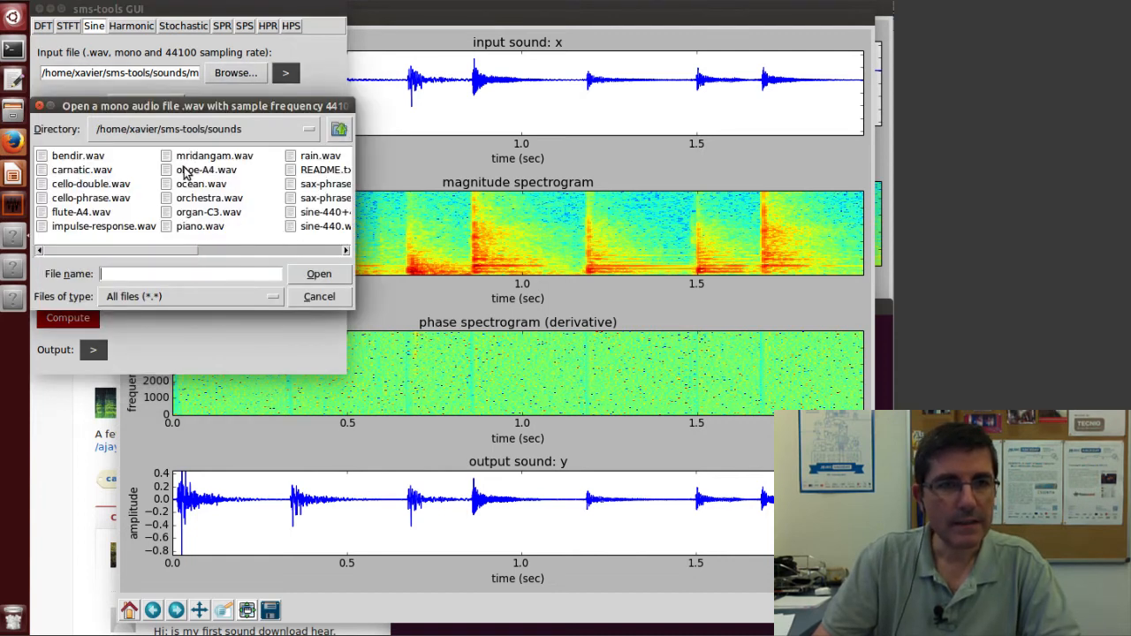
# - Cancel the file chooser and set sine window 883, threshold -60 dB, minimum duration .05
pyautogui.click(318, 296)
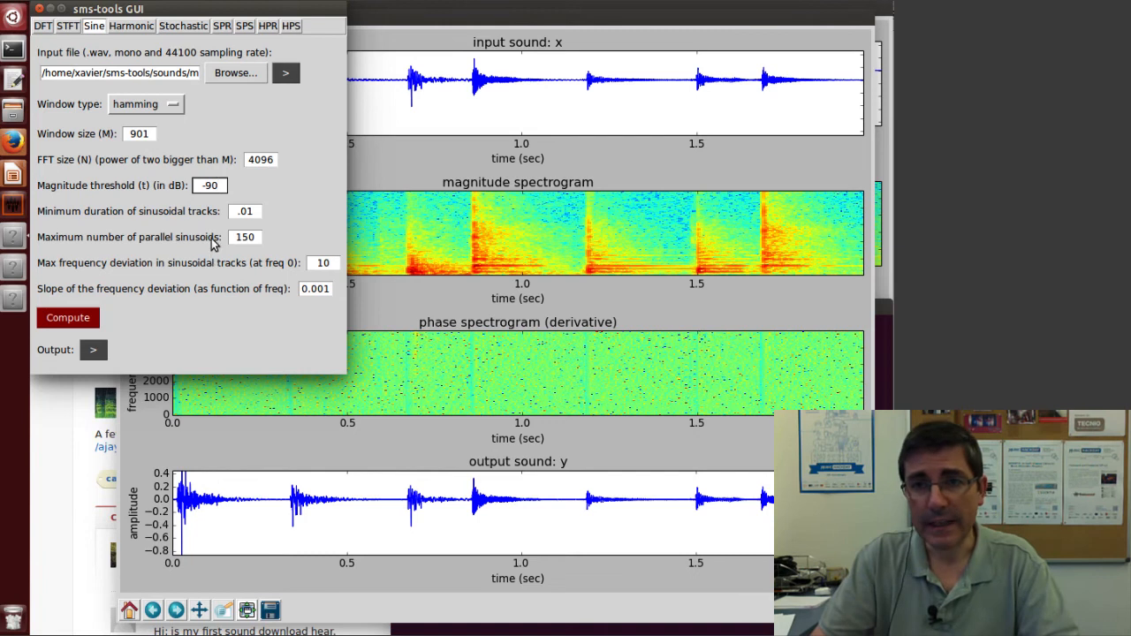
pyautogui.click(209, 185)
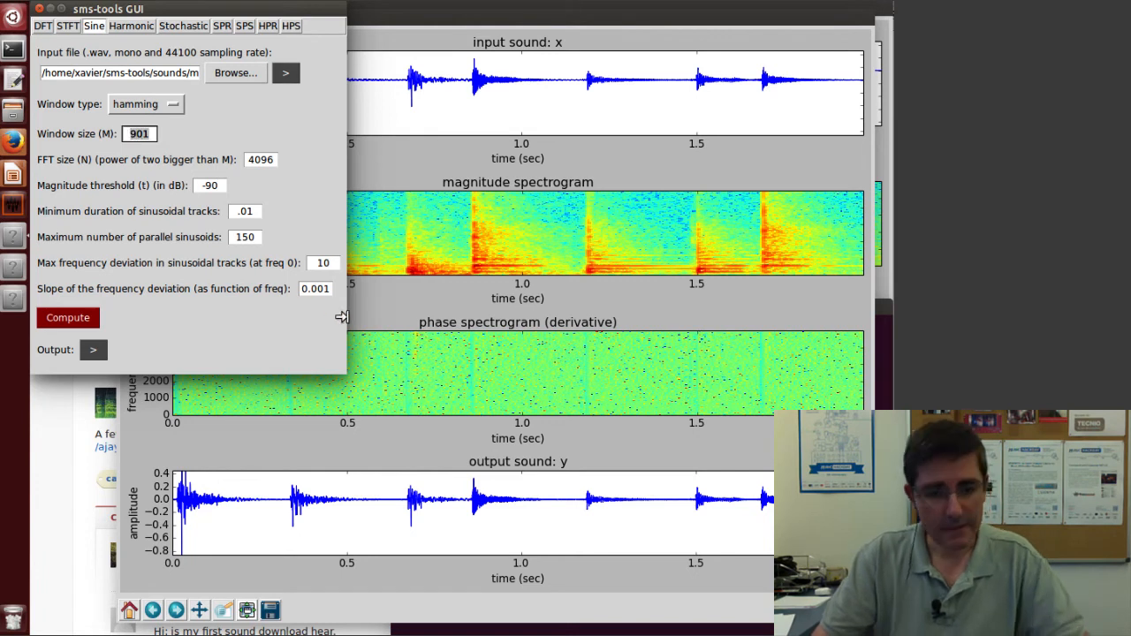
pyautogui.write('883')
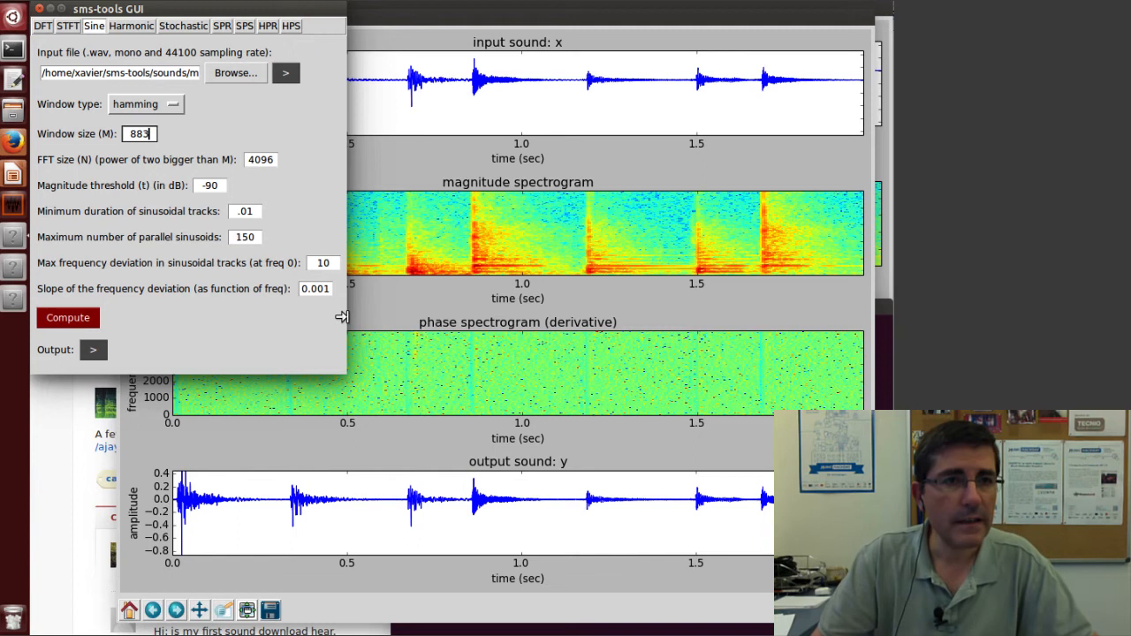
pyautogui.moveTo(343, 282)
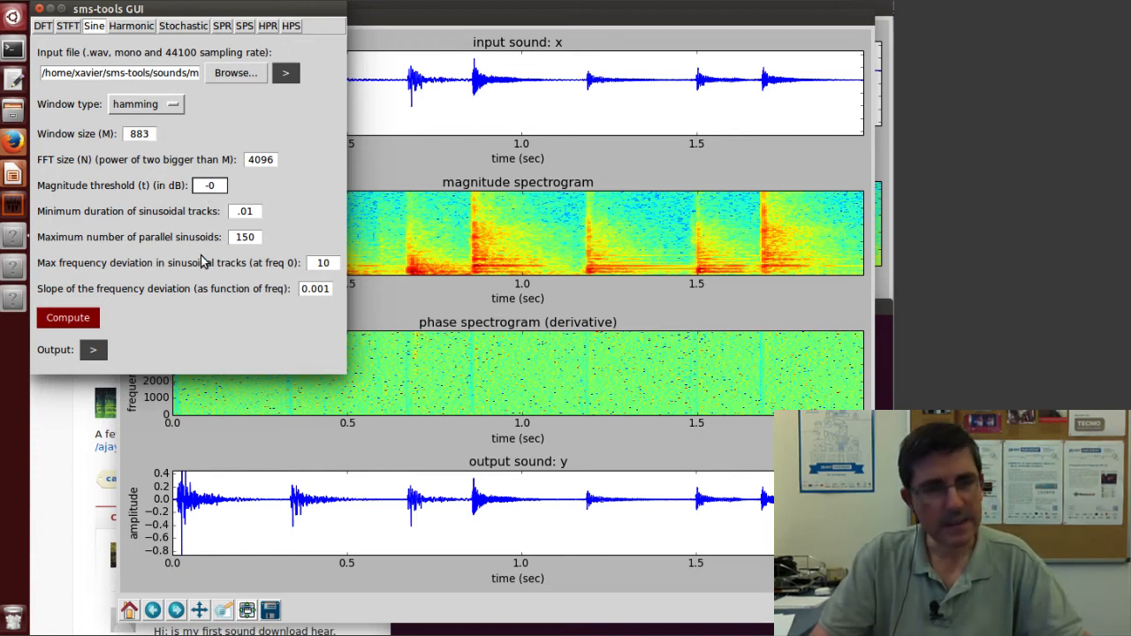
pyautogui.write('-60')
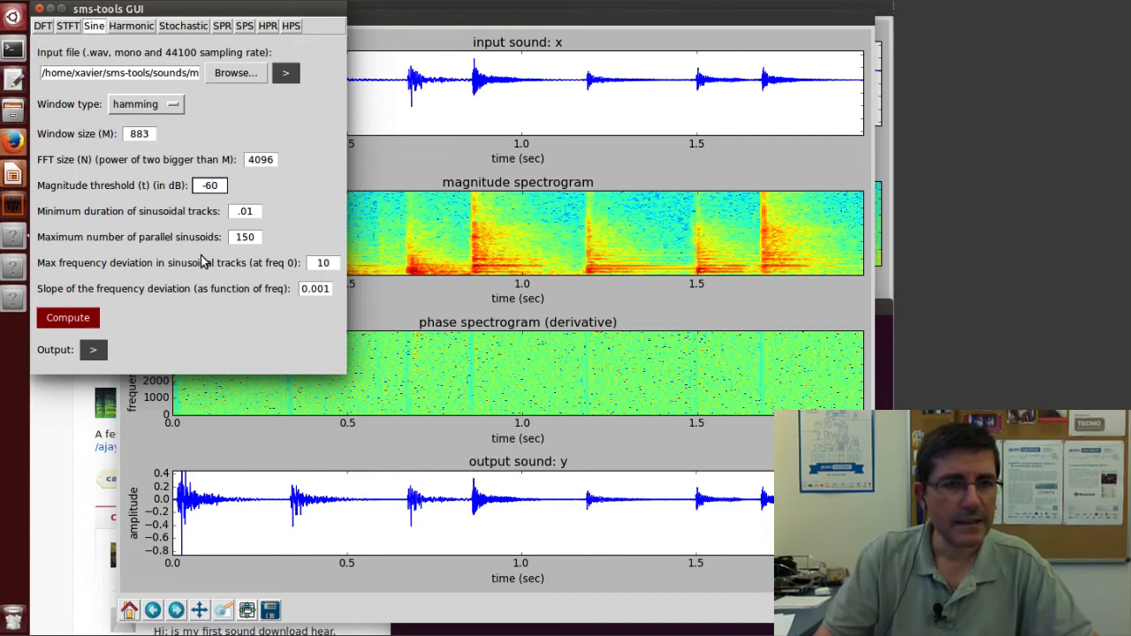
pyautogui.click(245, 211)
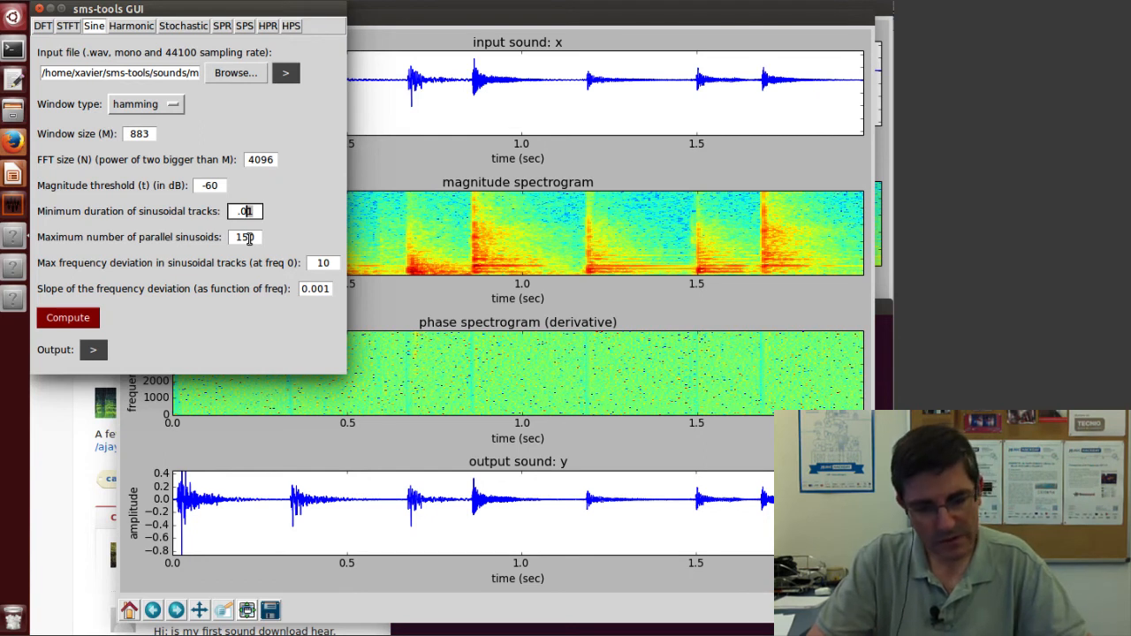
pyautogui.write('.05')
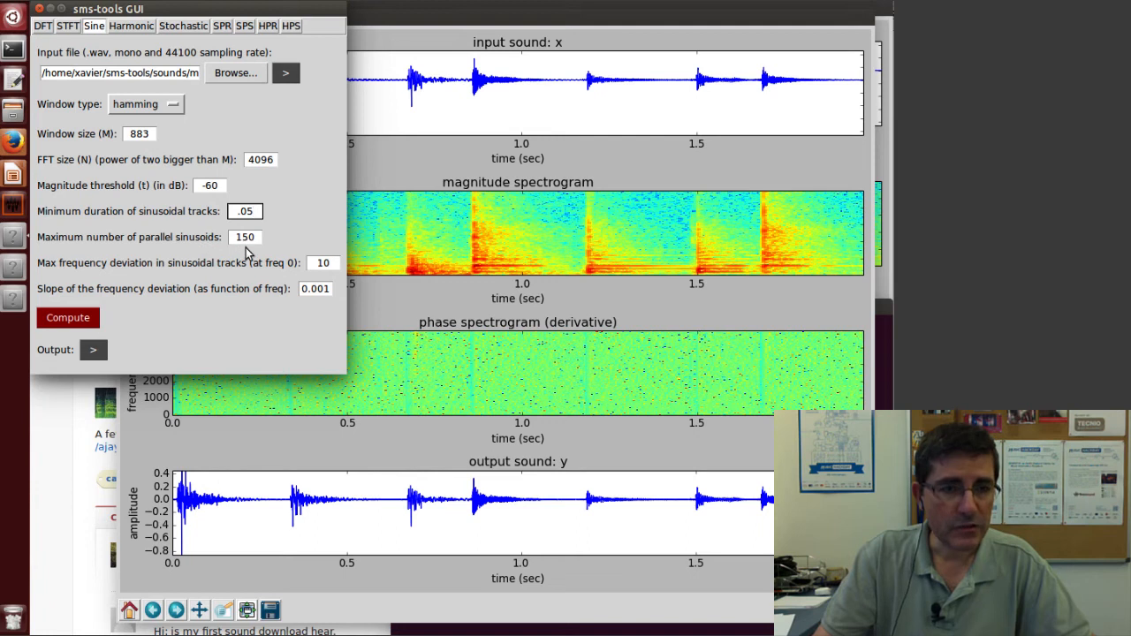
pyautogui.moveTo(250, 281)
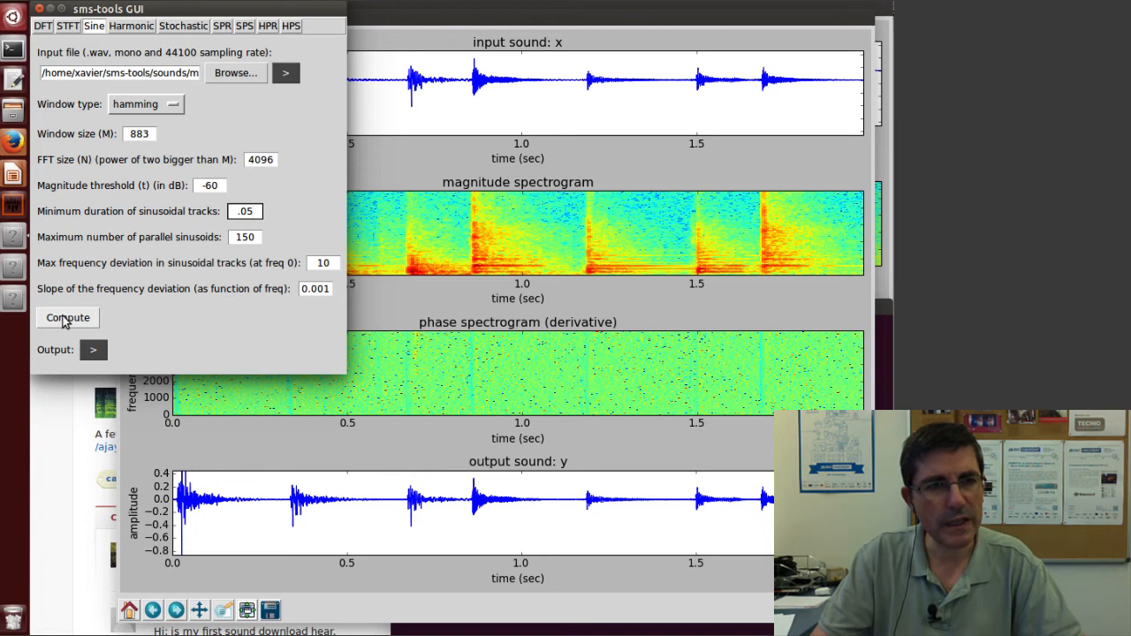
# - Compute the sine model, play the resynthesized output, and change the threshold to -80 dB
pyautogui.click(244, 211)
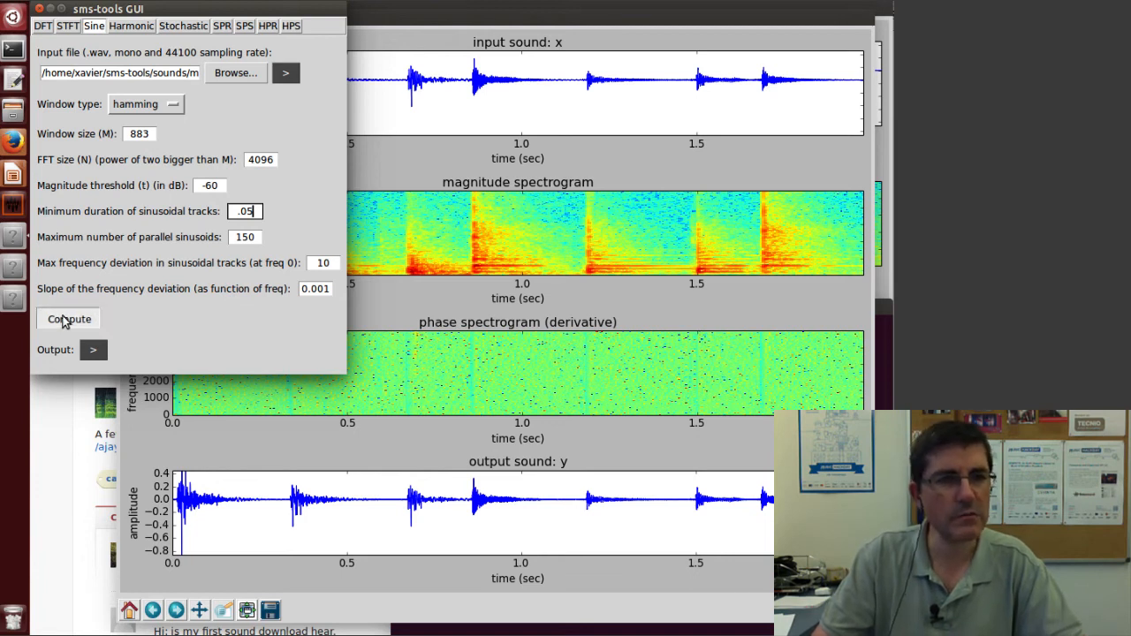
pyautogui.click(68, 319)
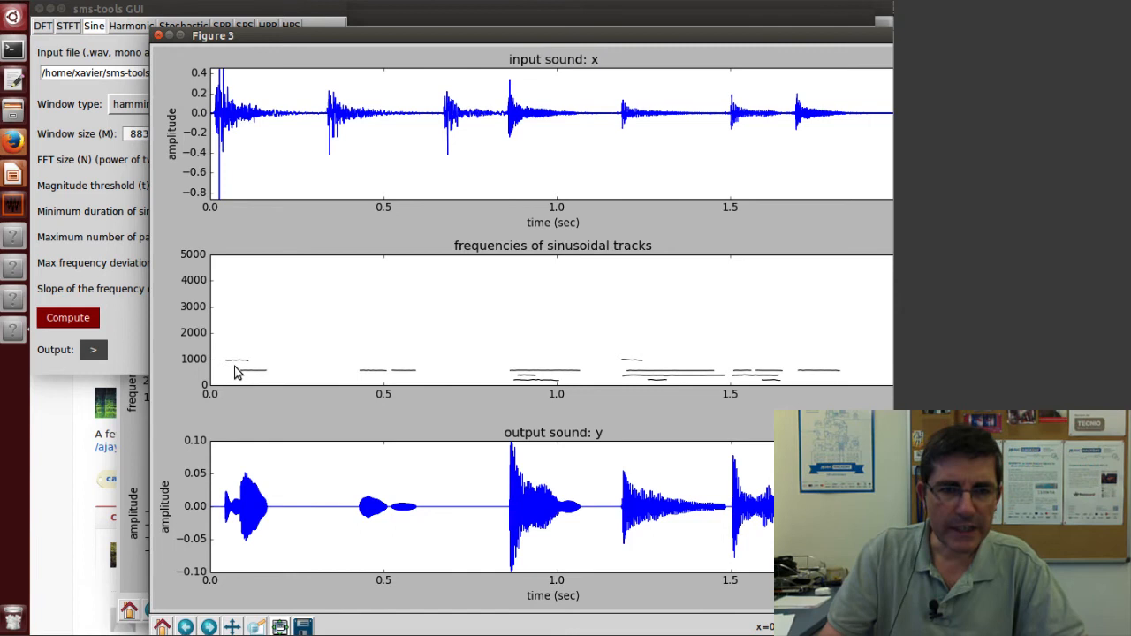
pyautogui.moveTo(124, 343)
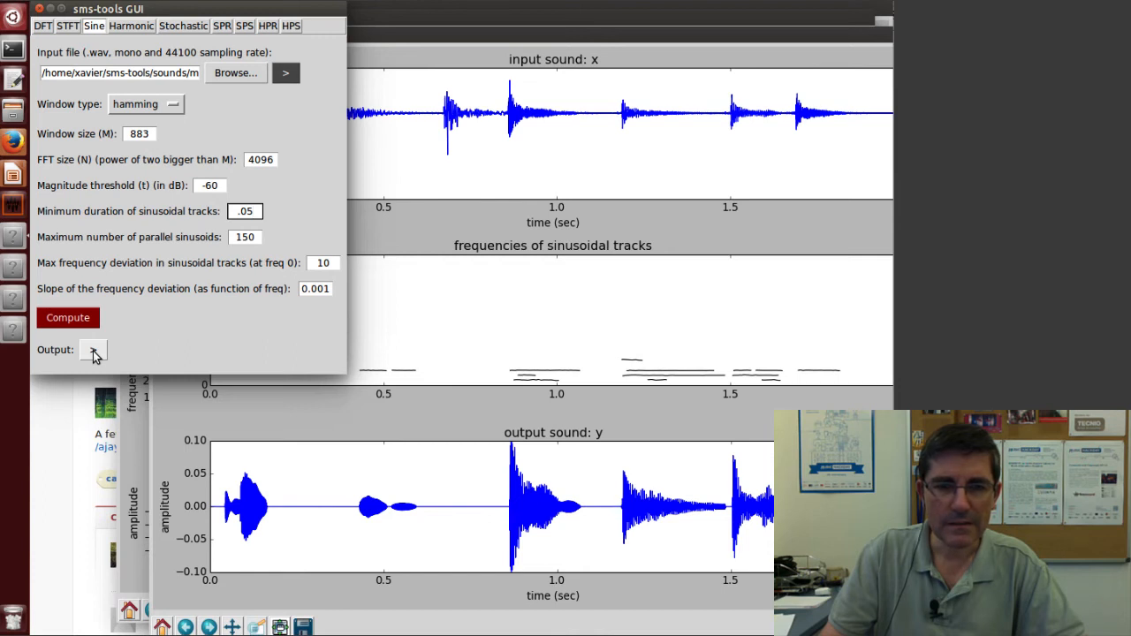
pyautogui.click(244, 211)
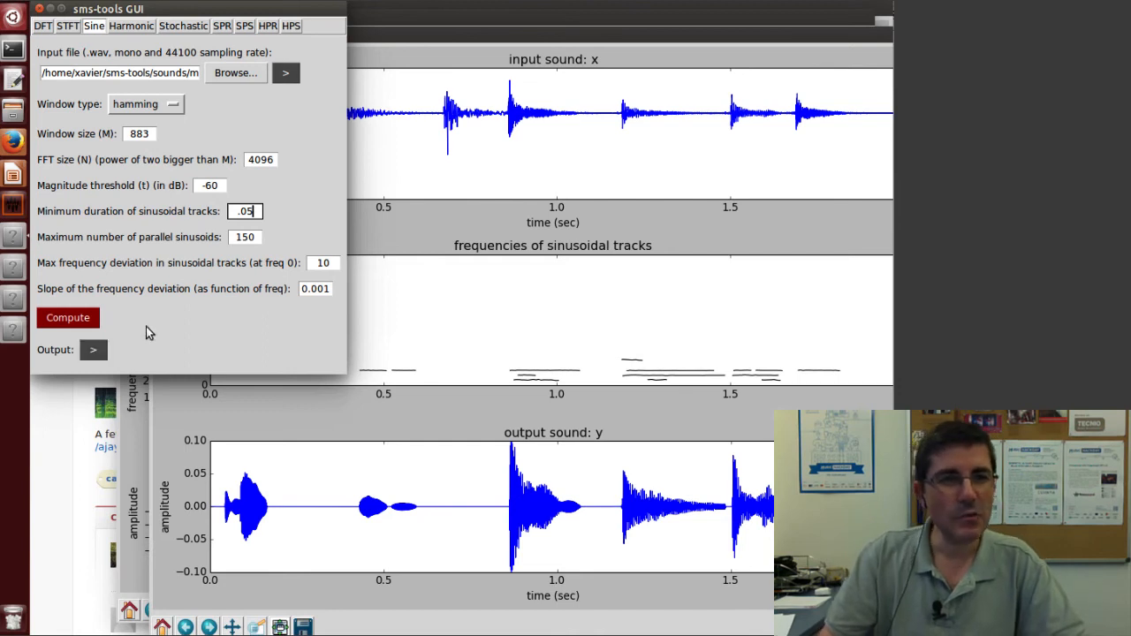
pyautogui.moveTo(371, 533)
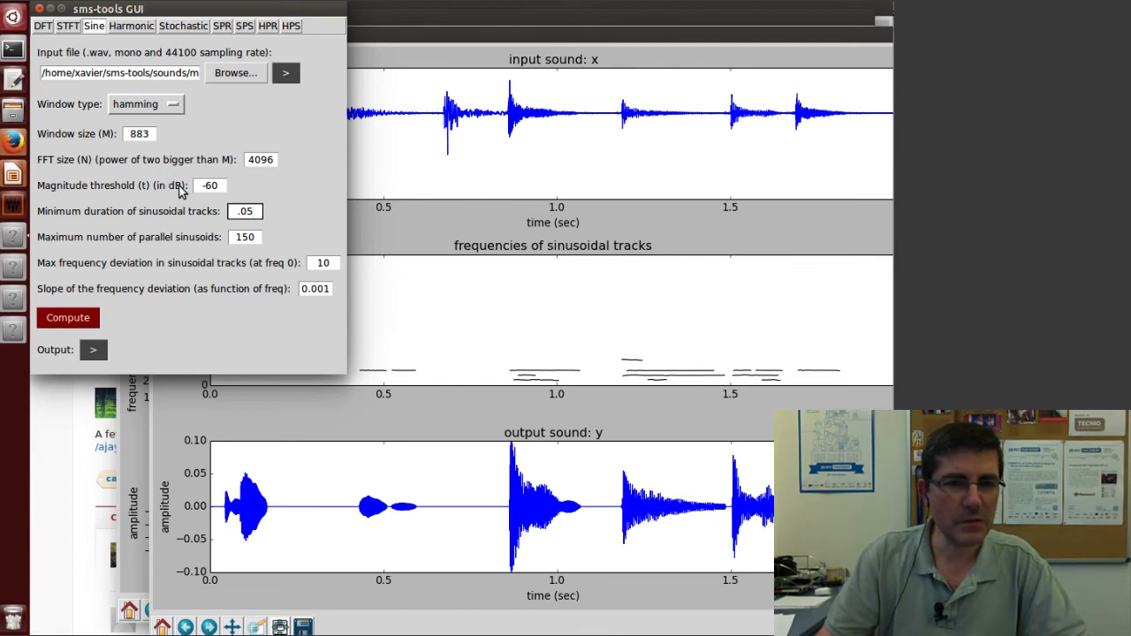
pyautogui.click(244, 211)
pyautogui.write('-80')
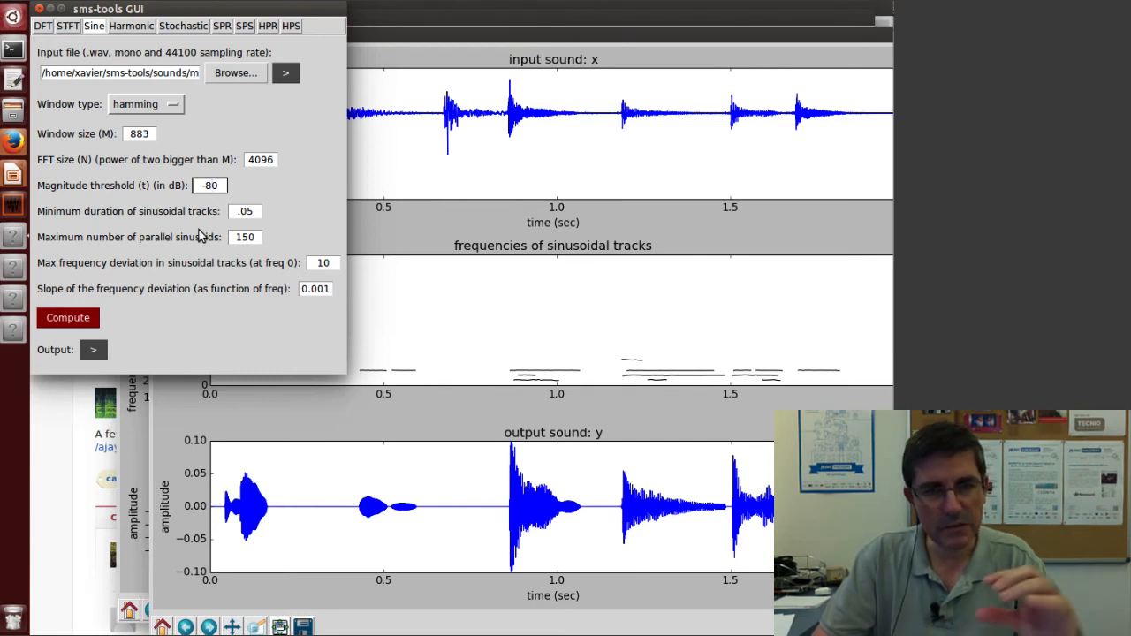
# - Set the minimum sinusoidal track duration to .01 and recompute the sine analysis
pyautogui.click(209, 185)
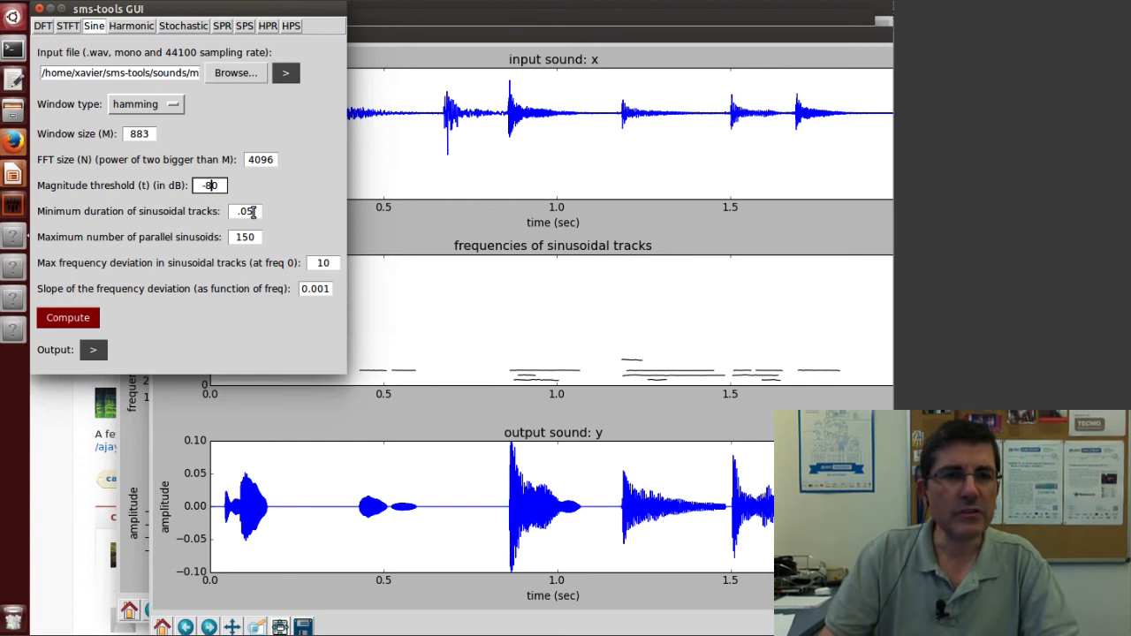
pyautogui.click(245, 210)
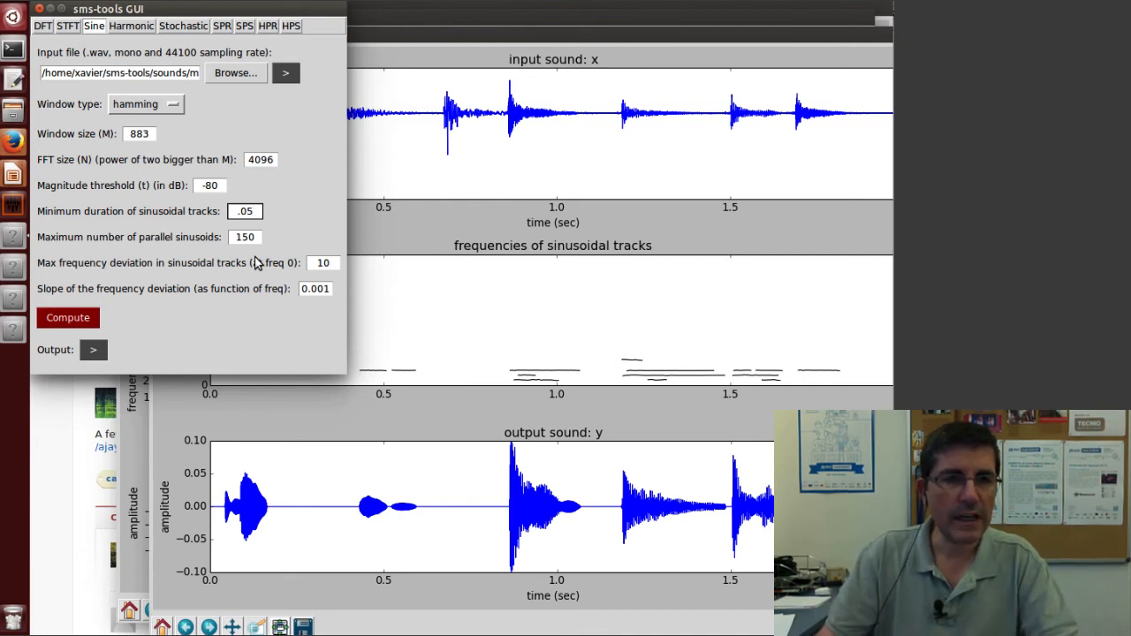
pyautogui.click(244, 211)
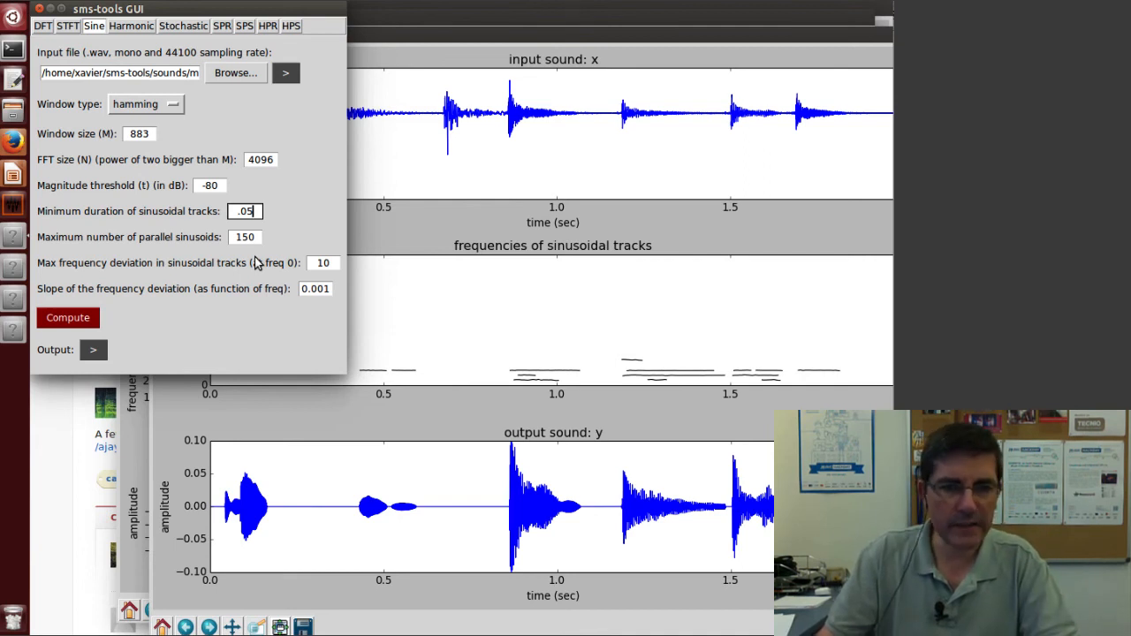
pyautogui.write('.01')
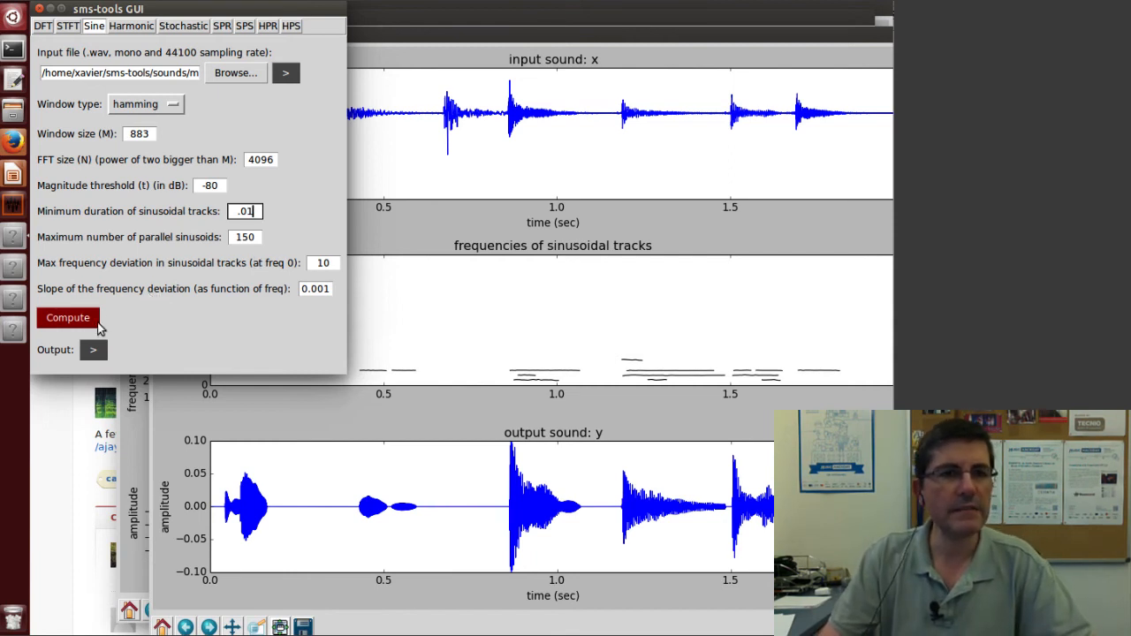
pyautogui.click(68, 318)
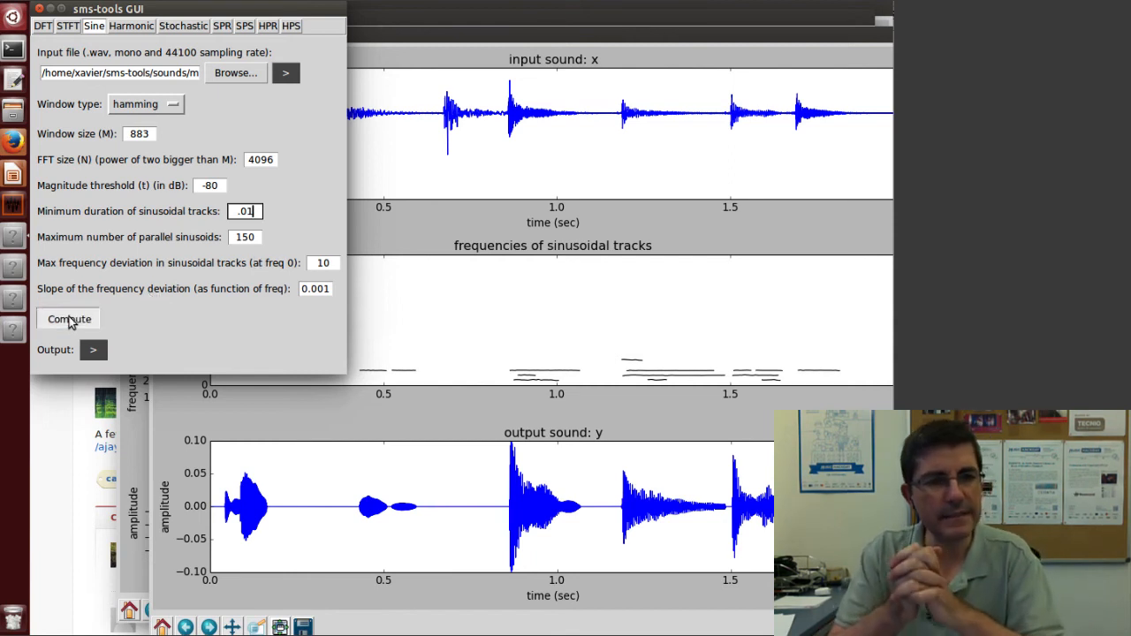
pyautogui.click(68, 319)
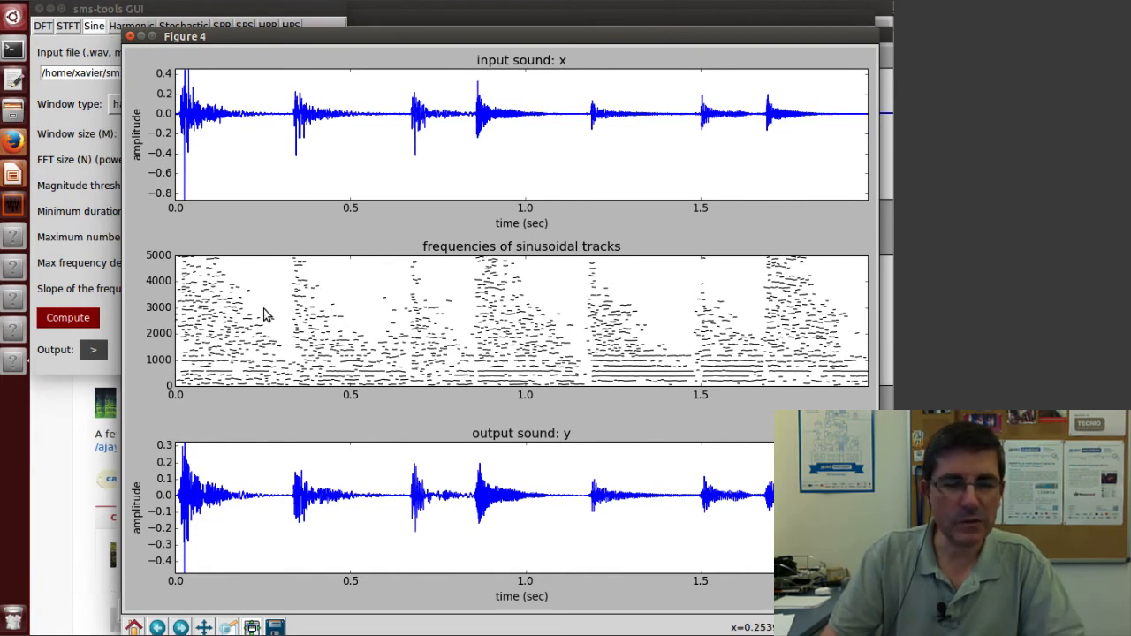
pyautogui.moveTo(333, 358)
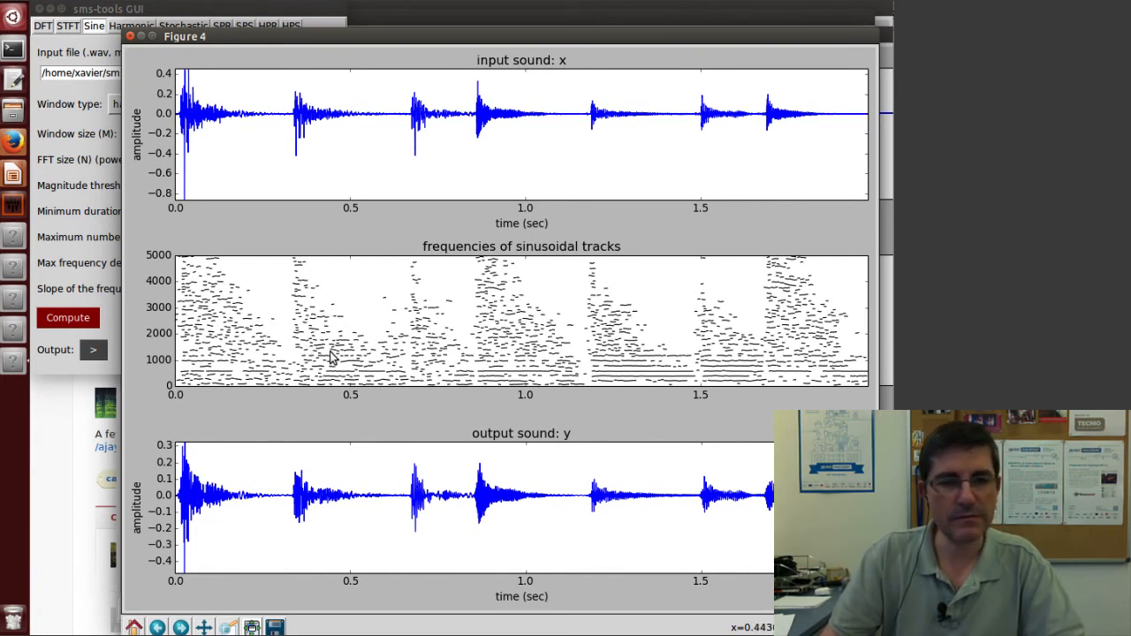
pyautogui.moveTo(360, 382)
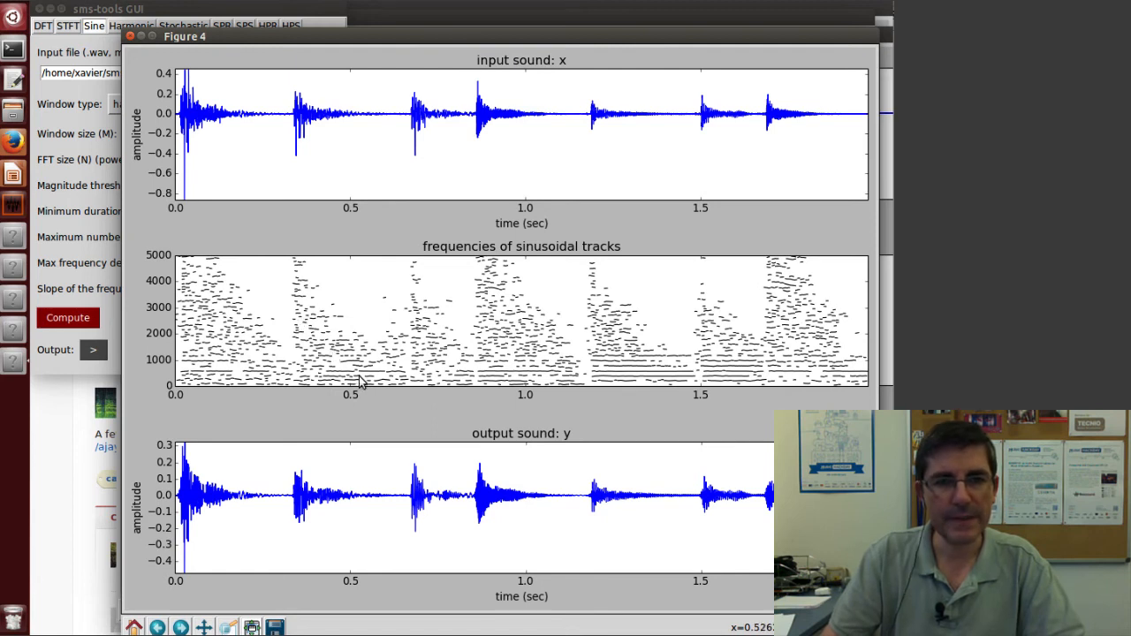
pyautogui.moveTo(272, 510)
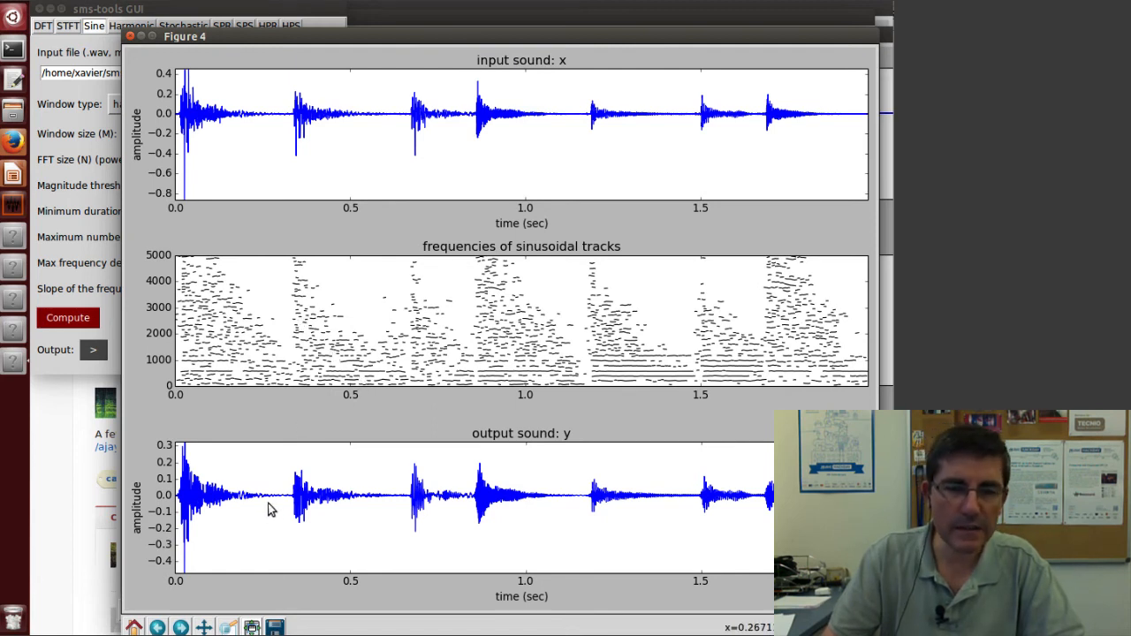
pyautogui.moveTo(56, 430)
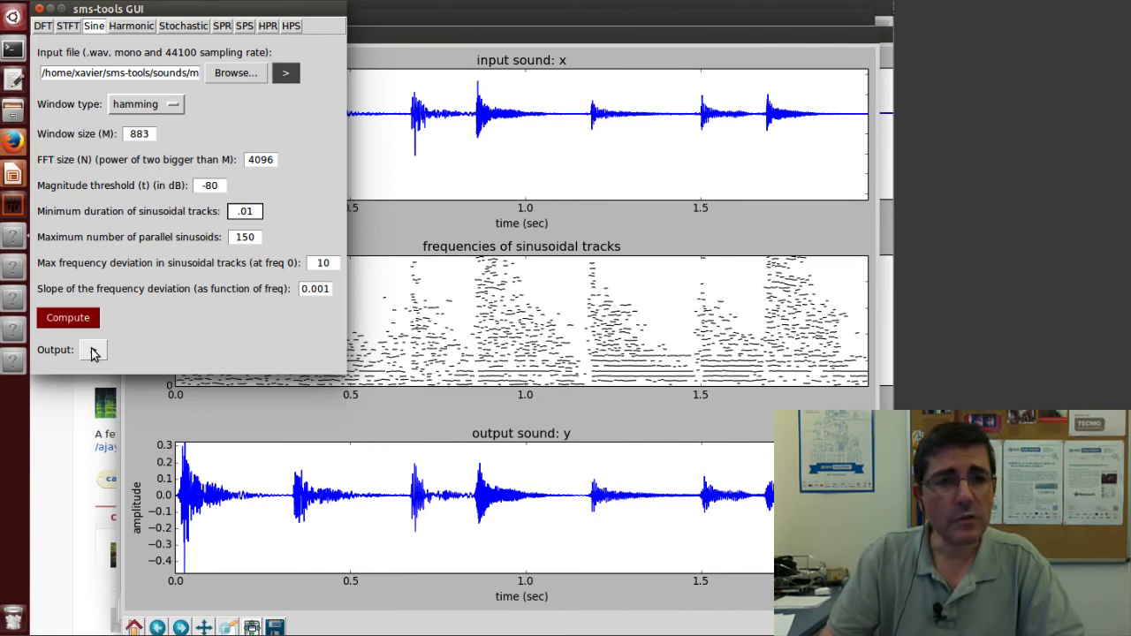
# - Play the resynthesized output of the denser-track analysis
pyautogui.click(244, 212)
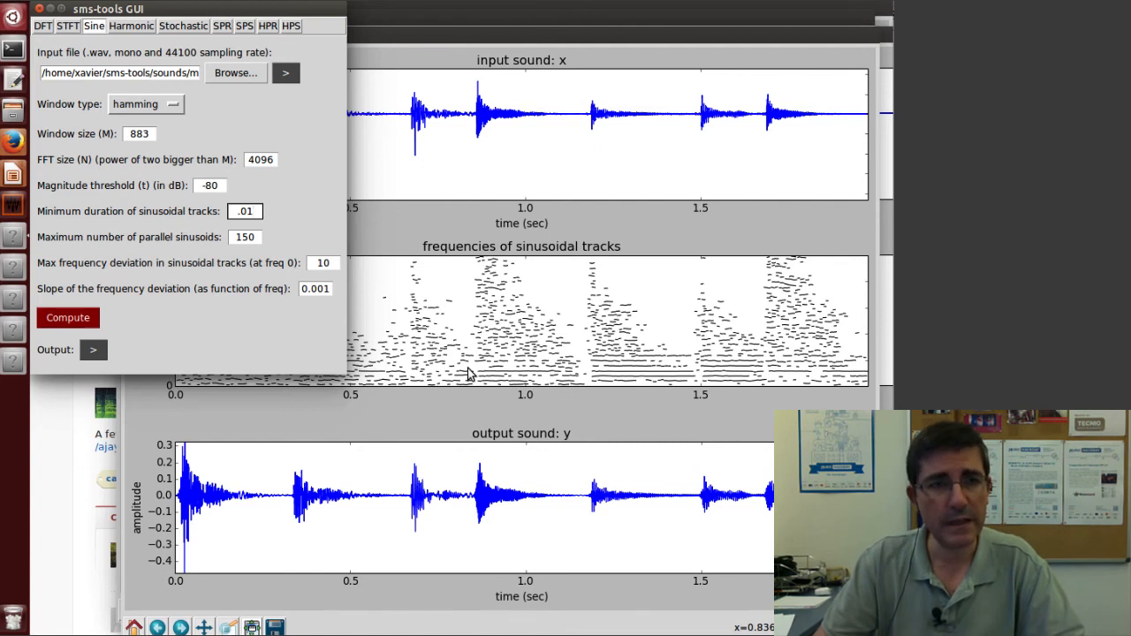
pyautogui.click(244, 211)
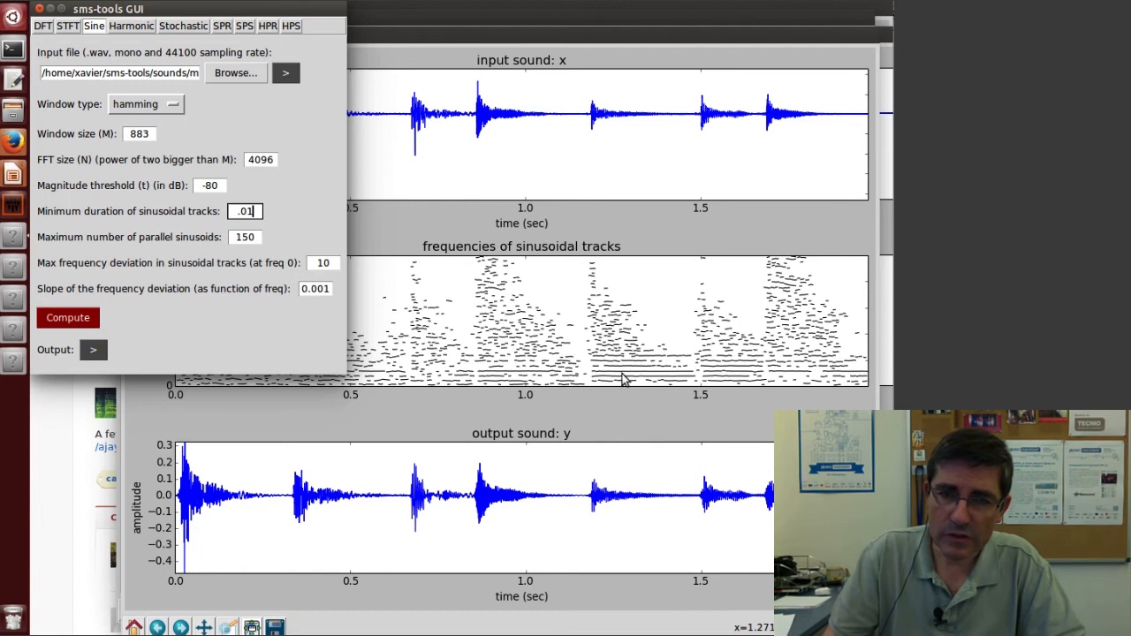
pyautogui.moveTo(623, 336)
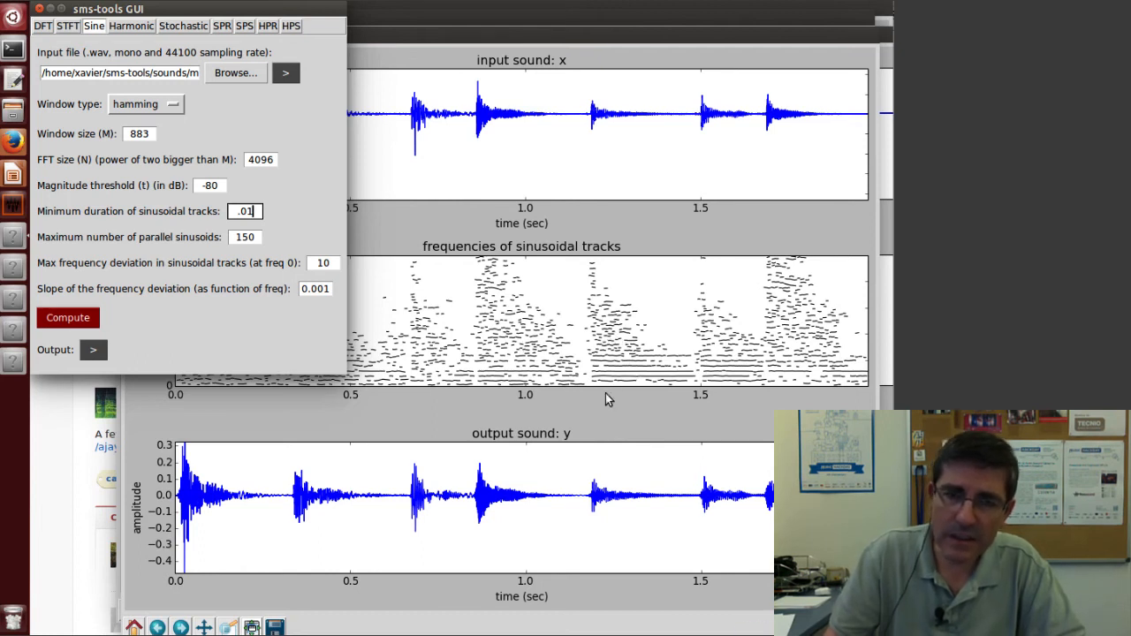
pyautogui.moveTo(610, 393)
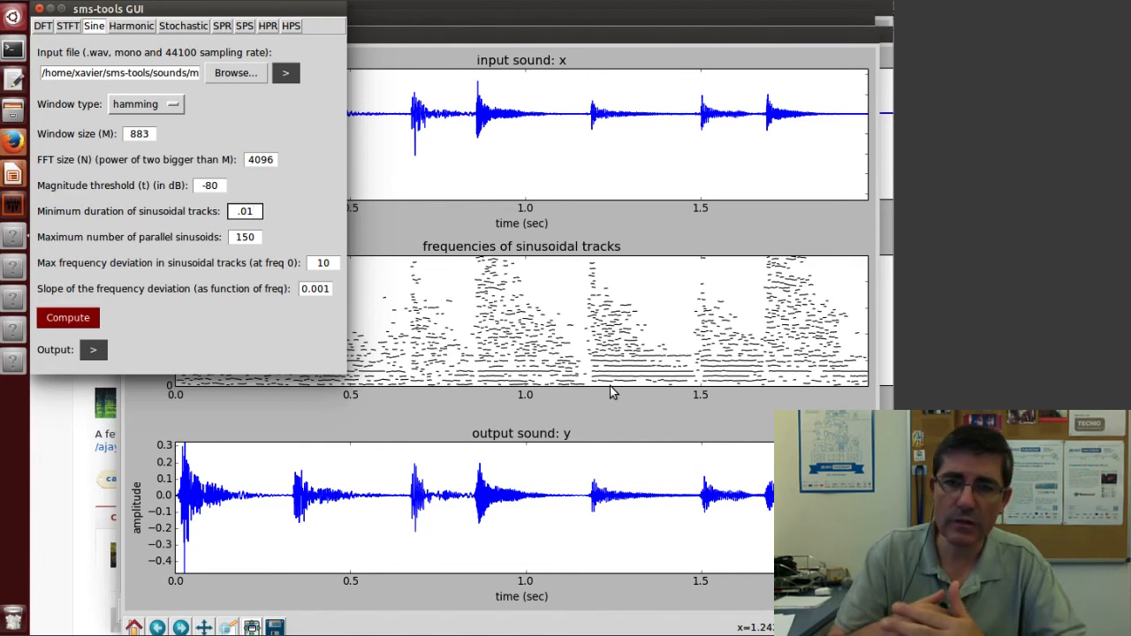
pyautogui.click(245, 211)
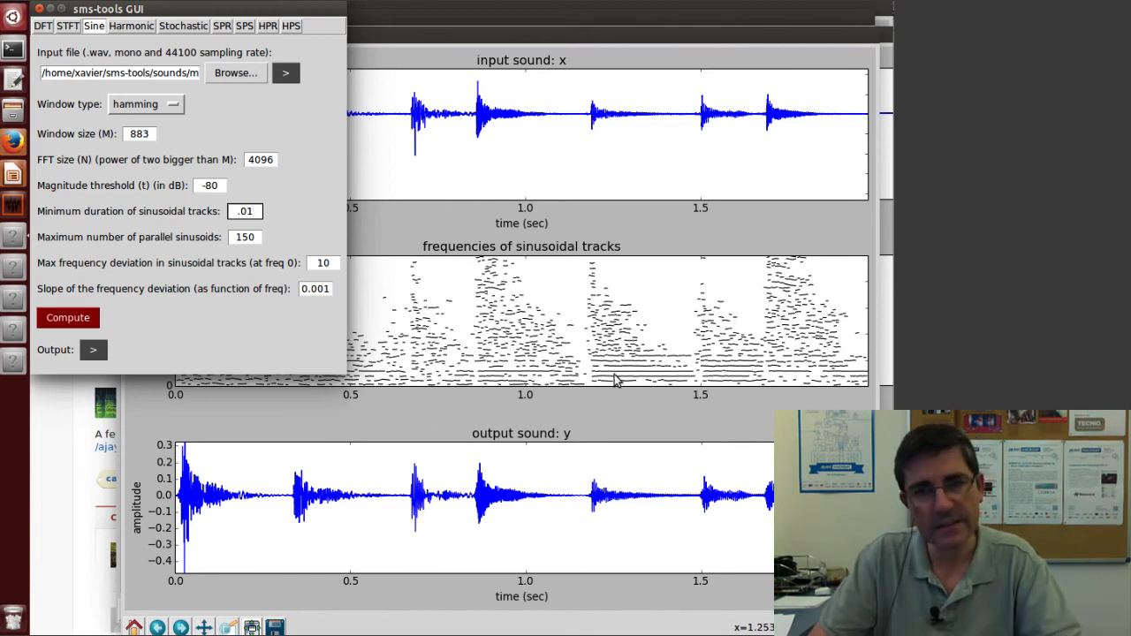
pyautogui.click(245, 210)
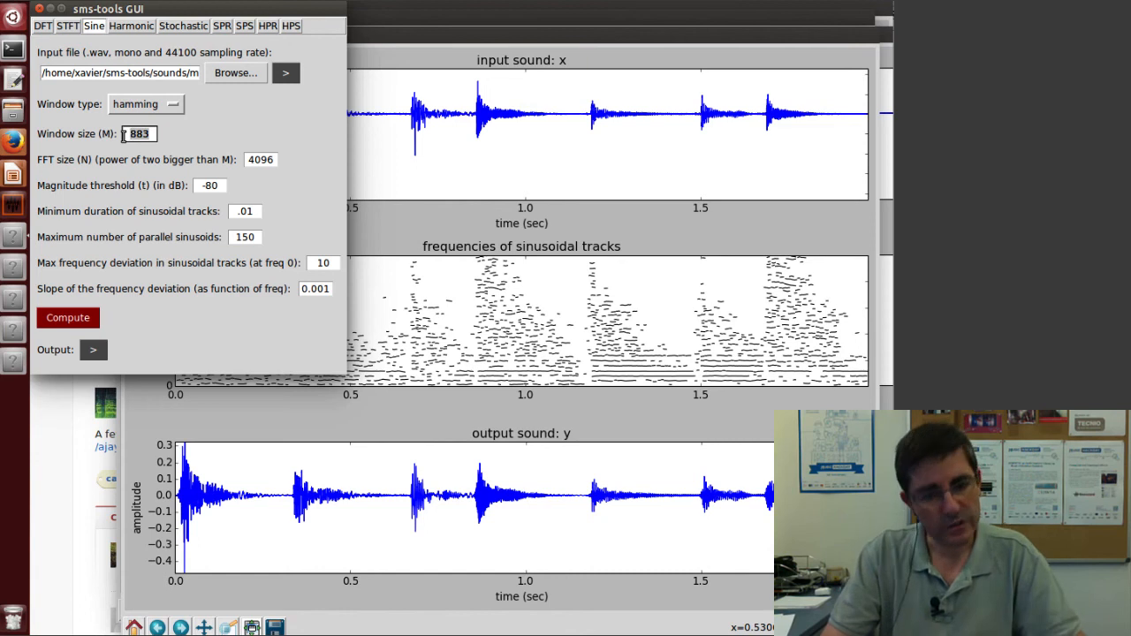
# - Recompute the sine analysis with a 3001-sample window and play the resynthesized output
pyautogui.write('300')
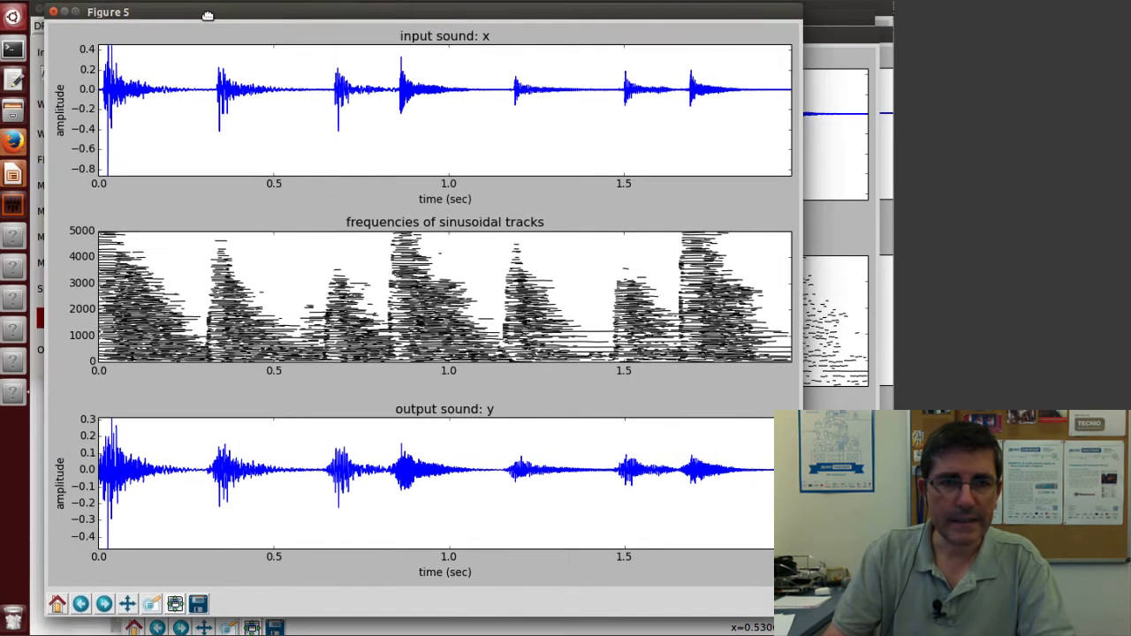
pyautogui.moveTo(108, 12); pyautogui.dragTo(197, 36)
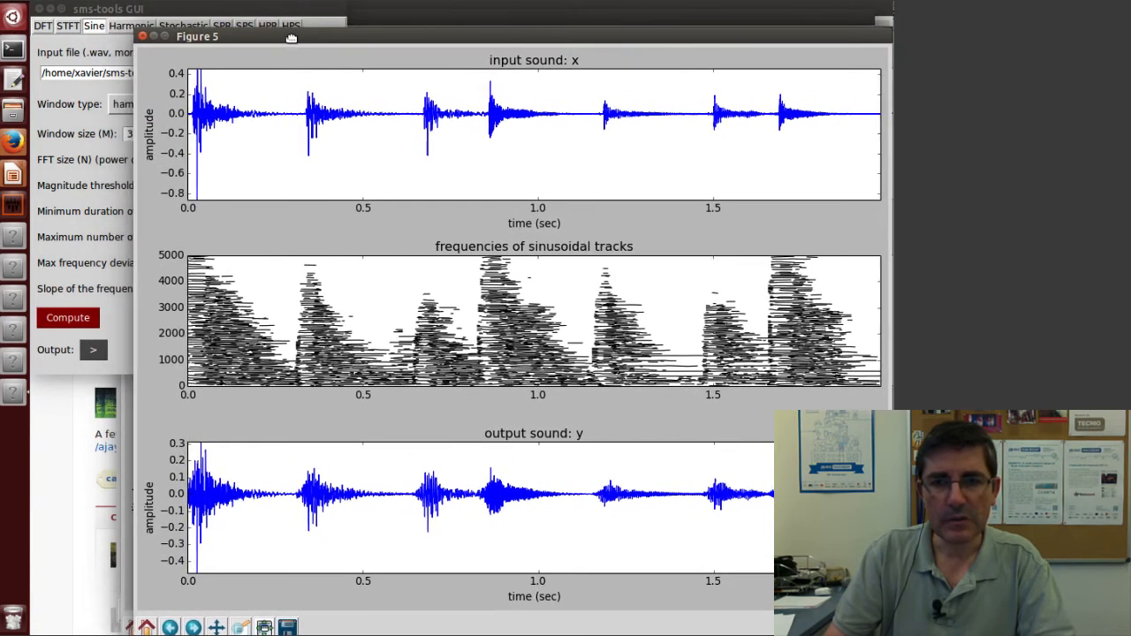
pyautogui.moveTo(419, 367)
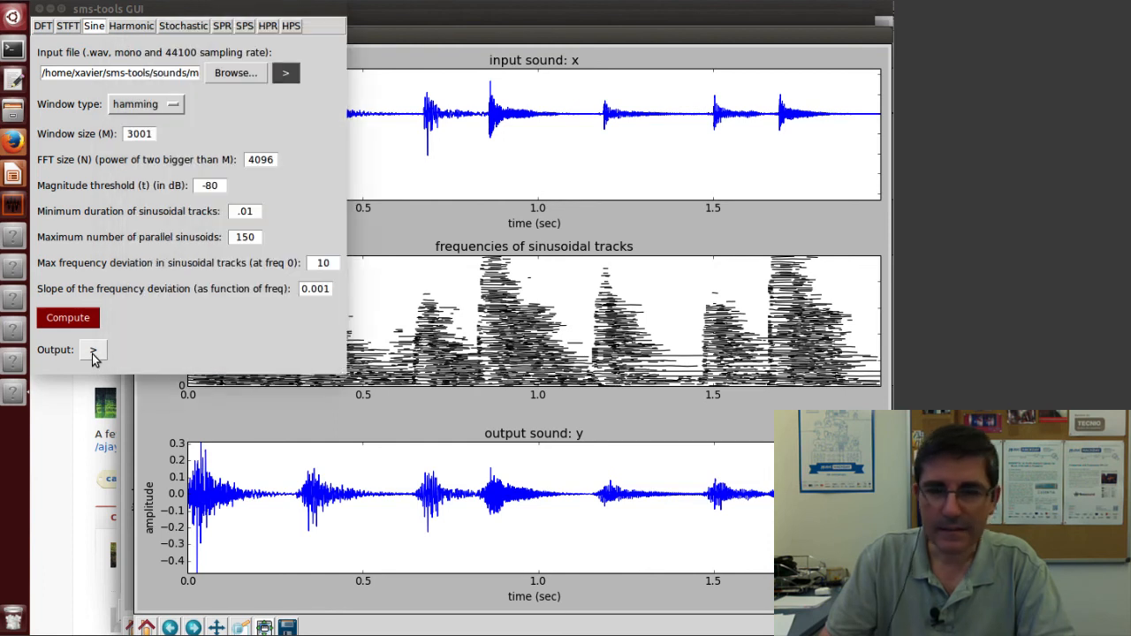
pyautogui.click(139, 133)
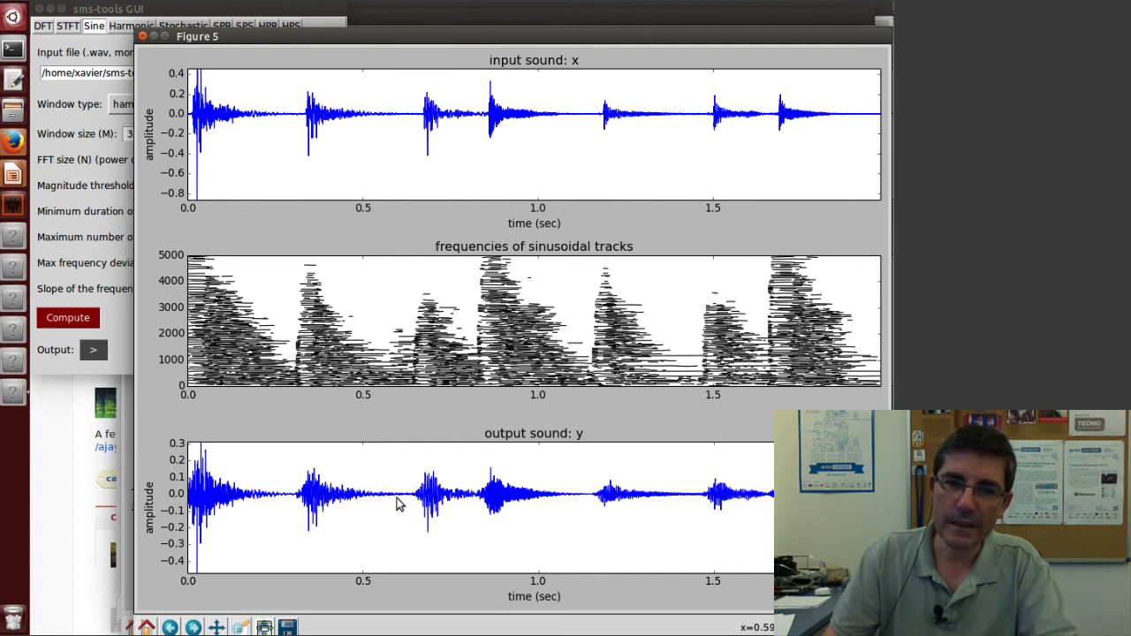
pyautogui.moveTo(395, 503)
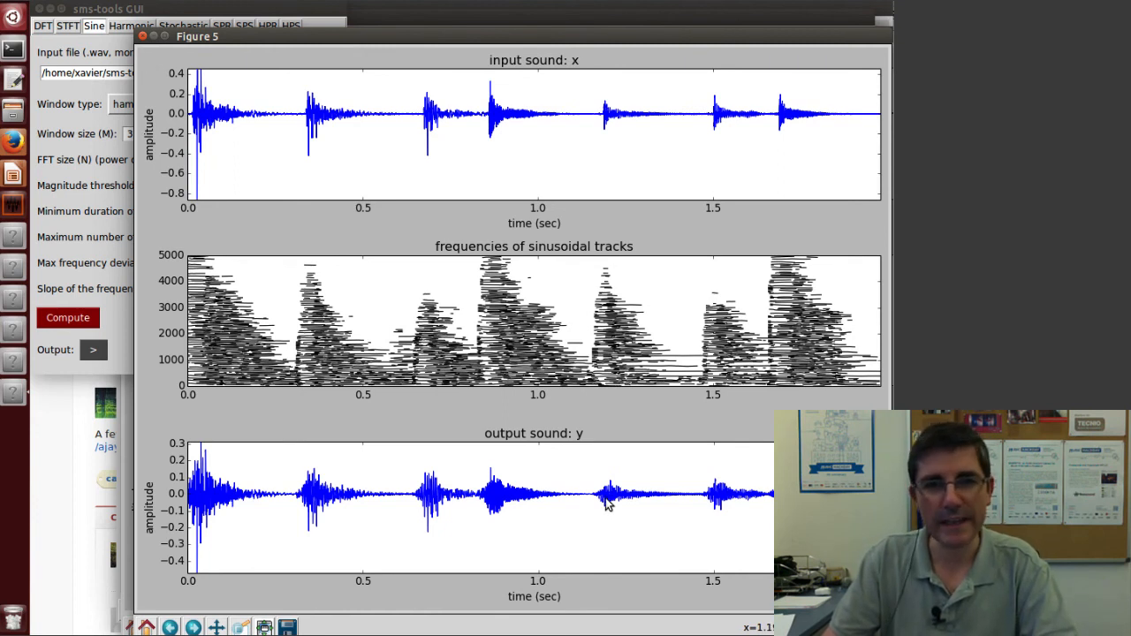
pyautogui.moveTo(745, 333)
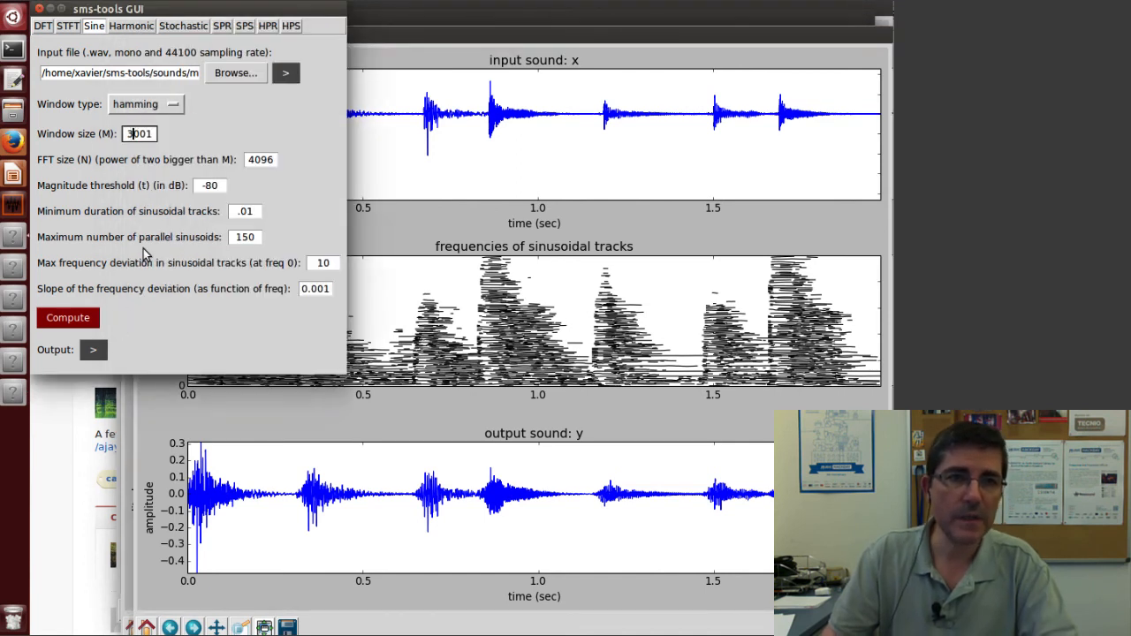
# - Recompute with window size 1001 and play the resynthesized output twice
pyautogui.write('1001')
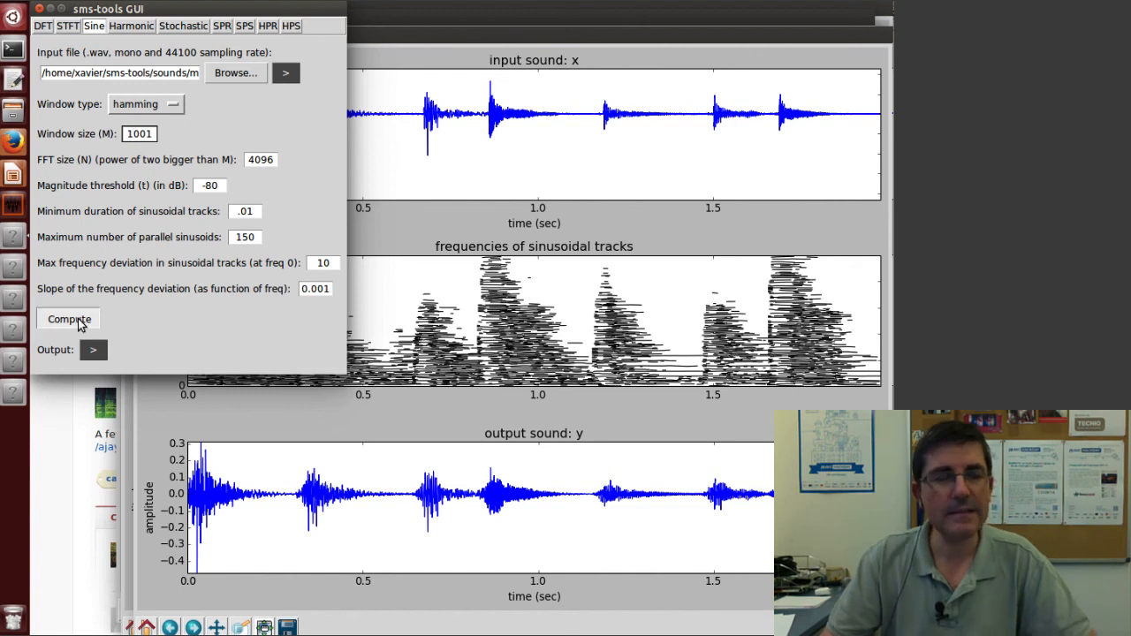
pyautogui.click(69, 319)
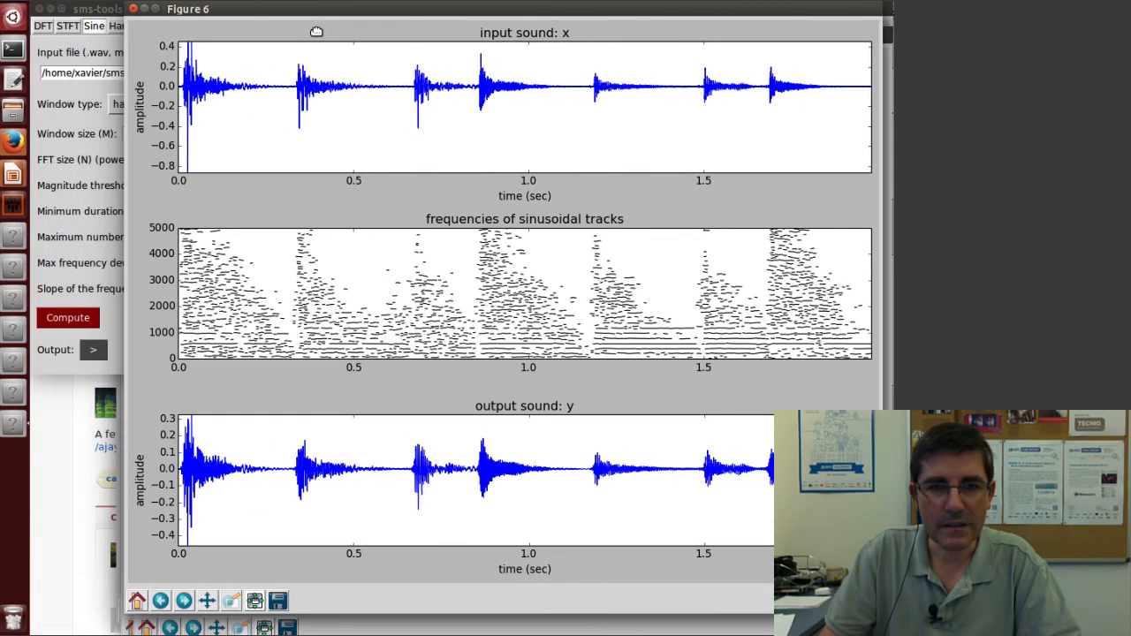
pyautogui.moveTo(391, 472)
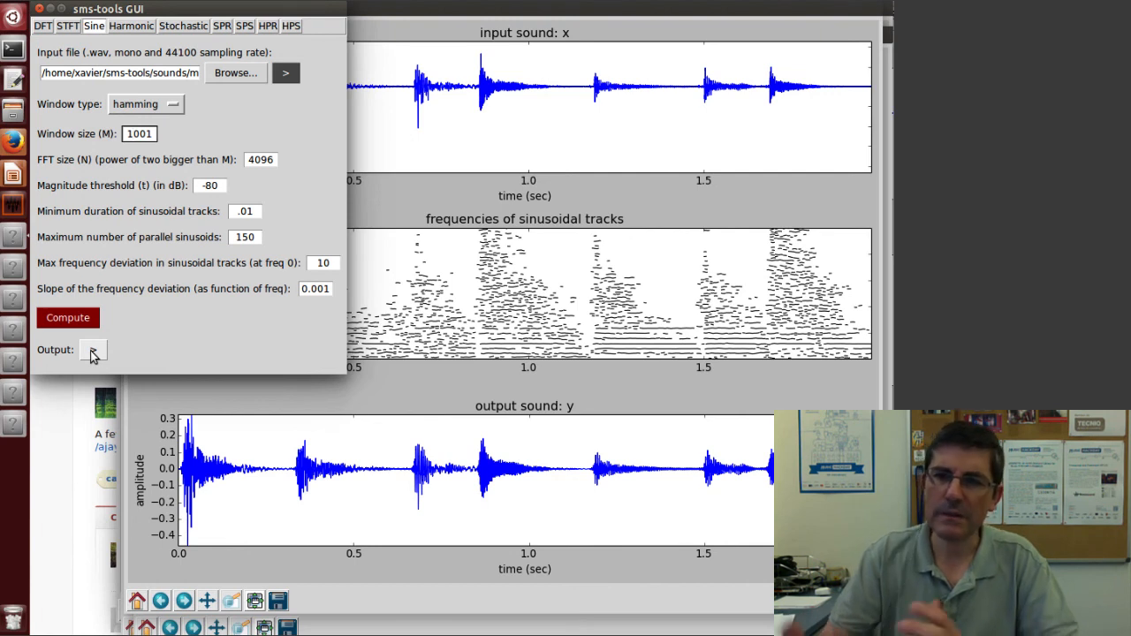
pyautogui.click(138, 134)
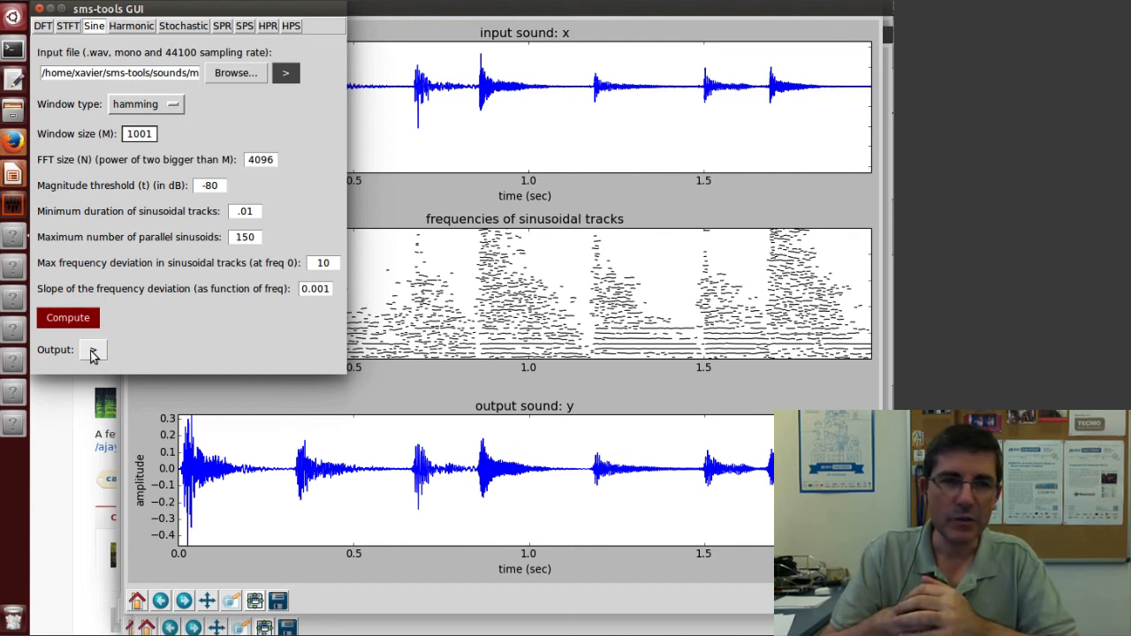
pyautogui.click(138, 134)
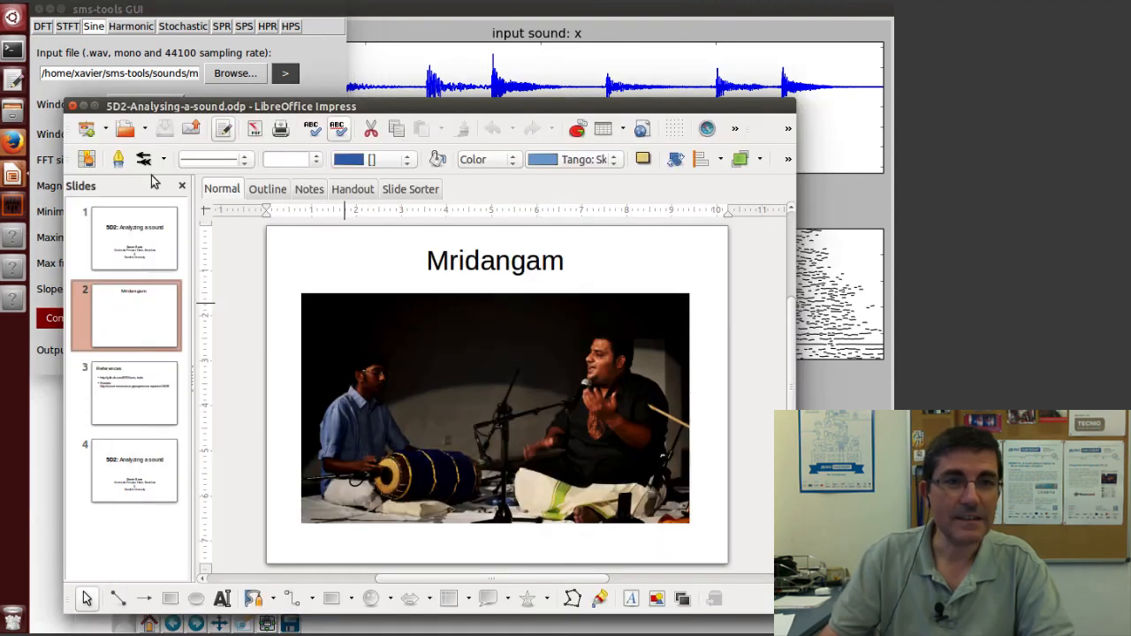
# - Start the slideshow from the first slide, '5D2: Analyzing a sound'
pyautogui.click(306, 106)
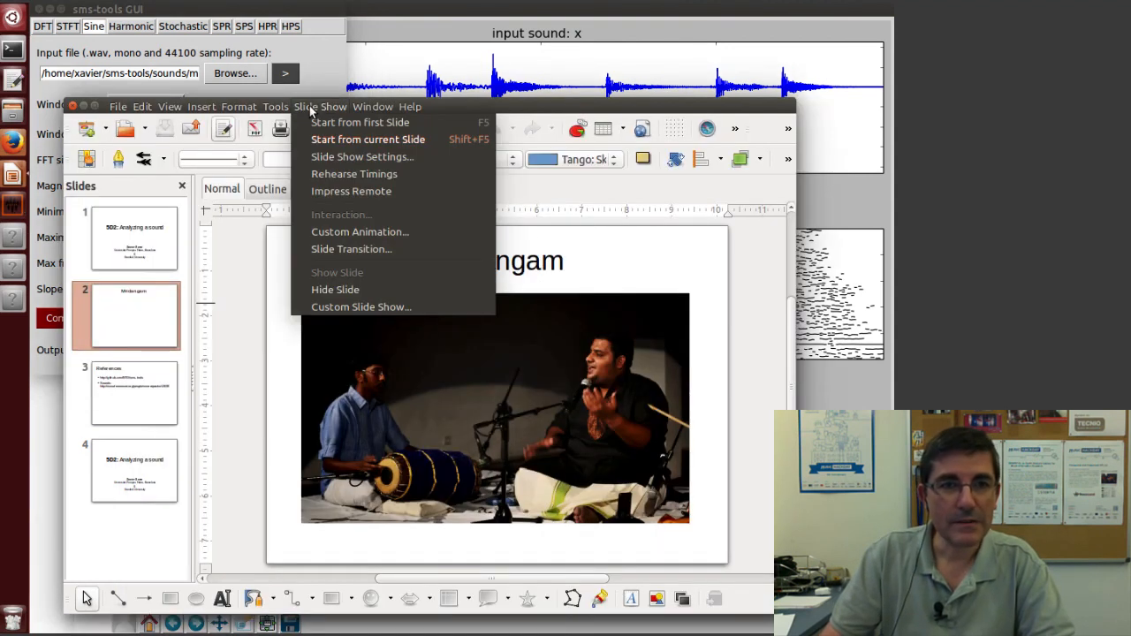
pyautogui.click(359, 122)
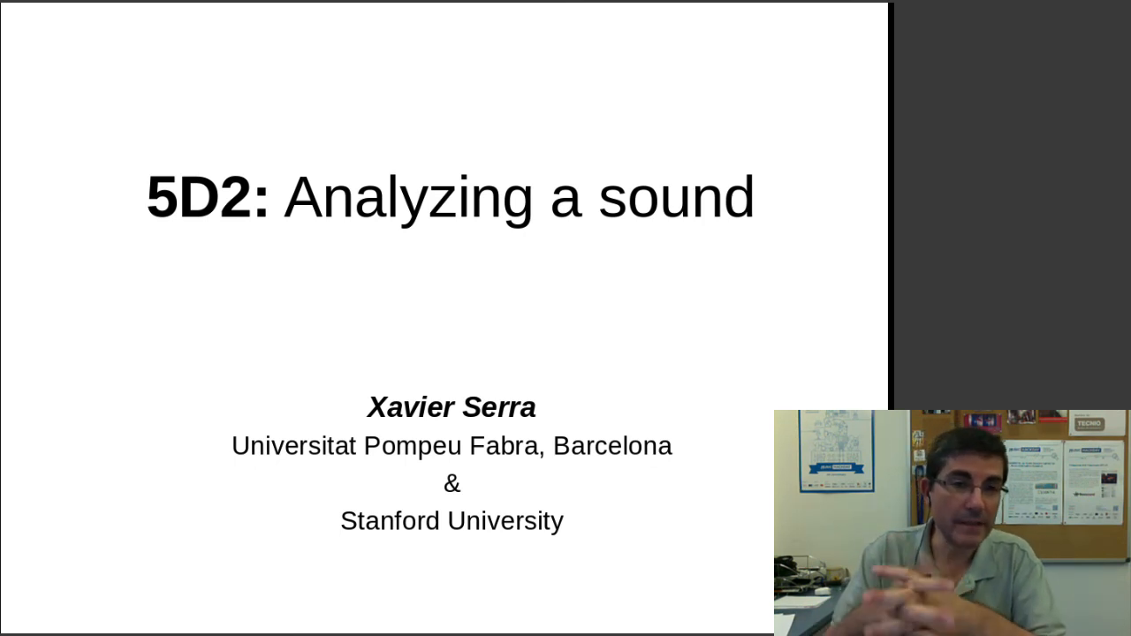